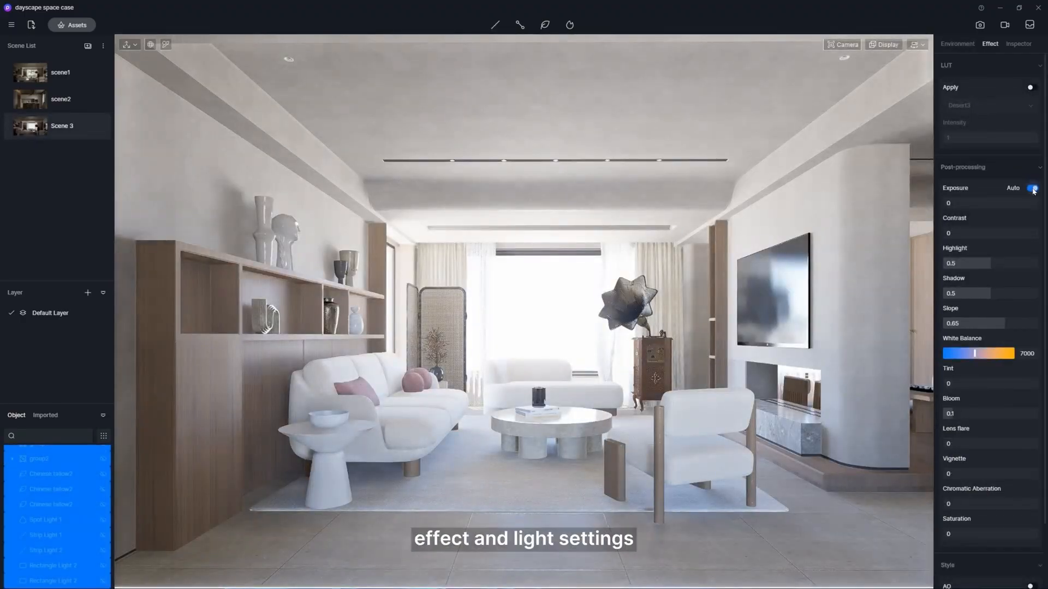
Switch the Environment sky light to HDRI and choose the near-white DS_1106_v5 from the Custom list
left_click(1032, 188)
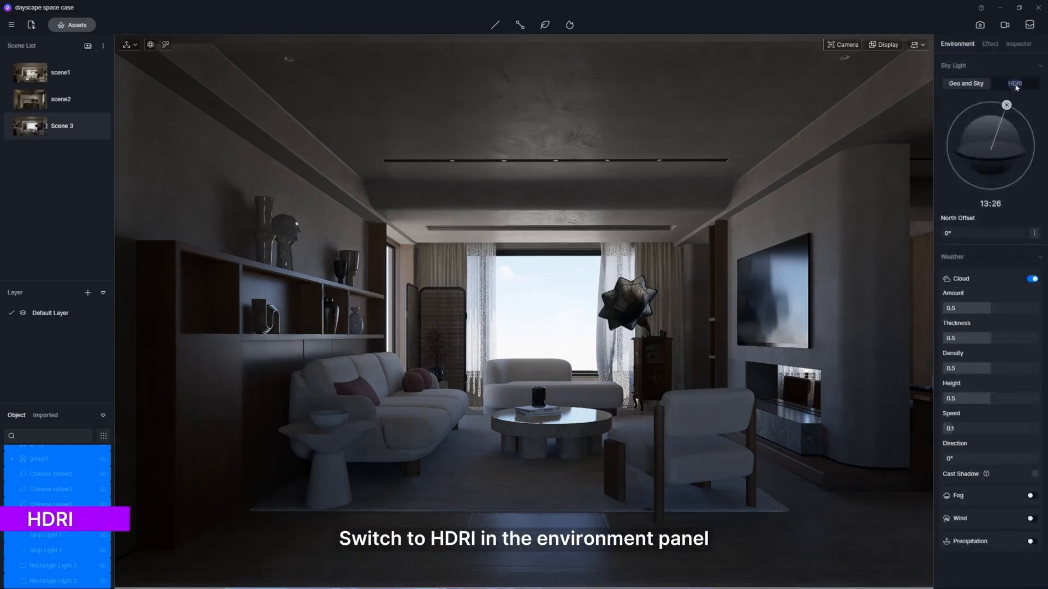
left_click(1015, 83)
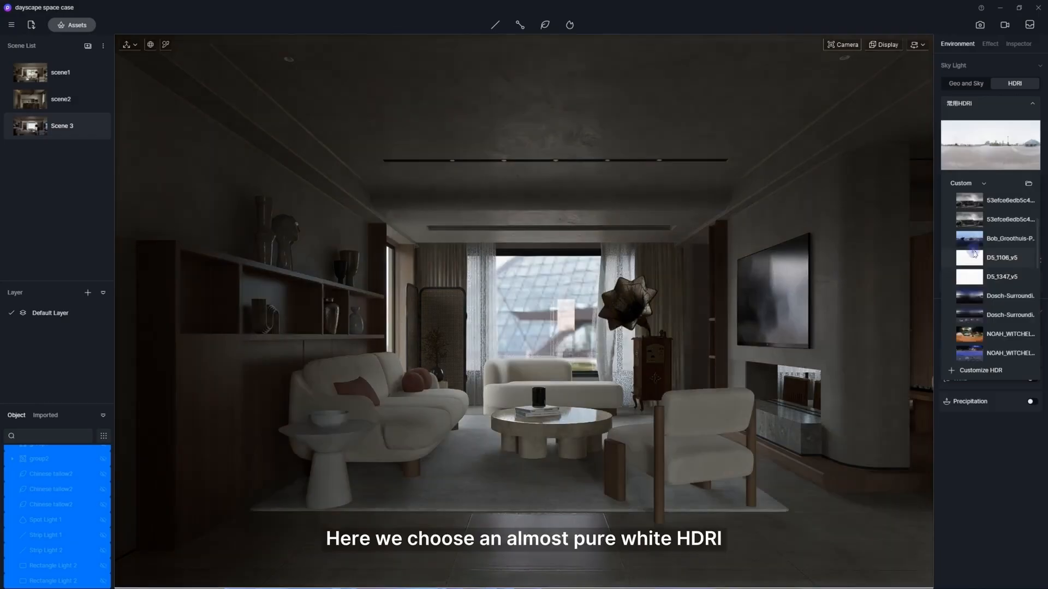
left_click(998, 276)
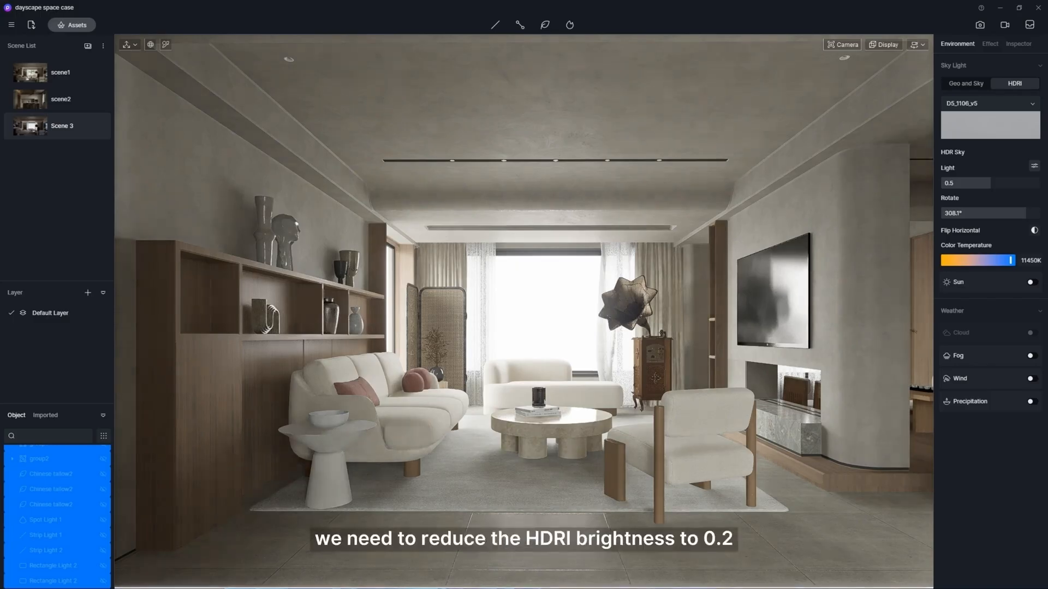
Set HDR Sky Light to 0.2, enable the sun, adjust its direction and disk radius, cool the sky and warm the sunlight
type("0.2")
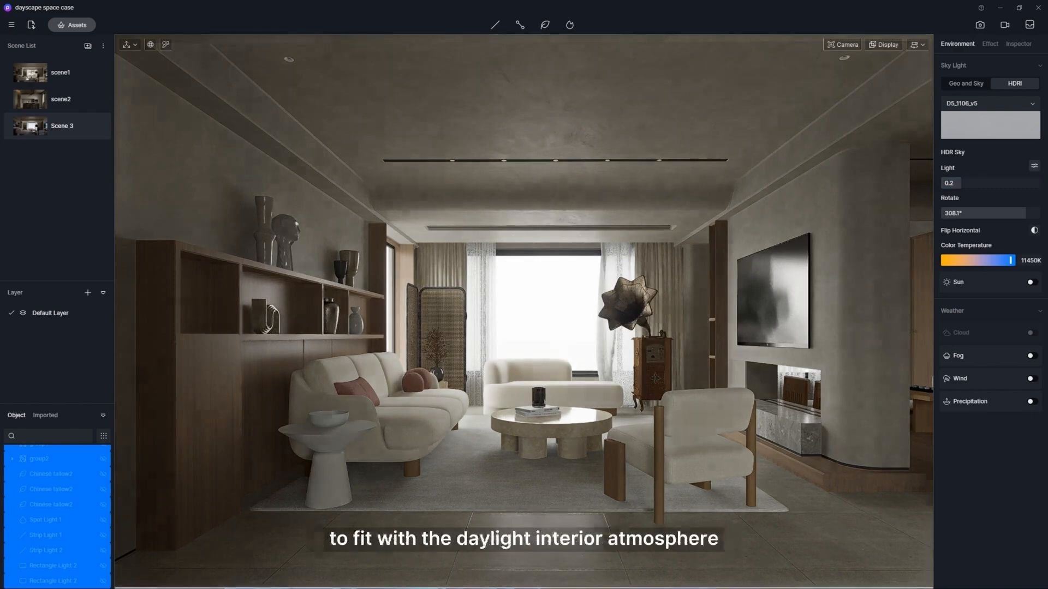
left_click(1032, 282)
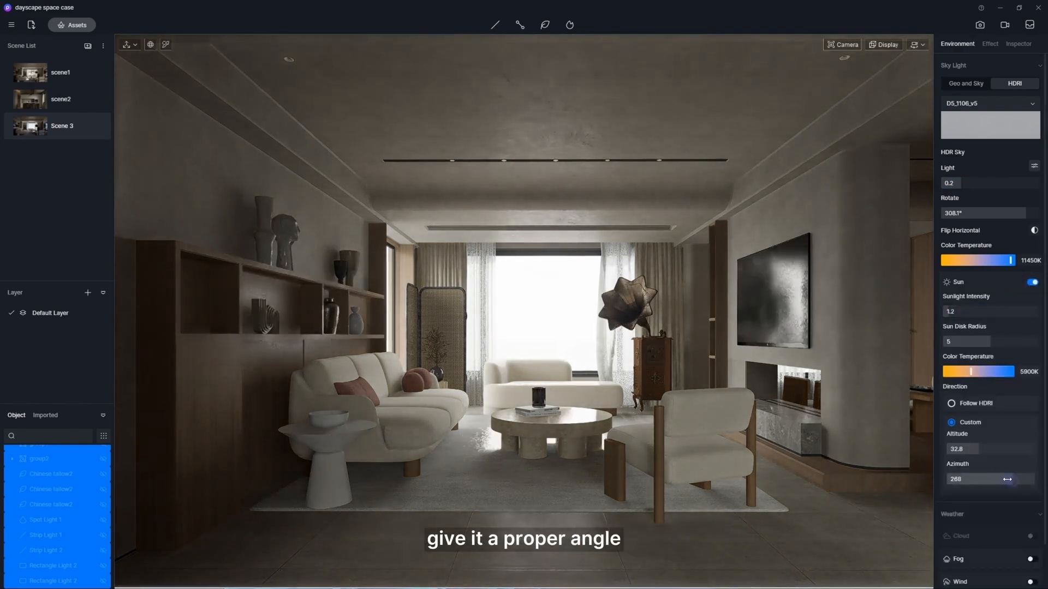
left_click_drag(982, 341, 952, 341)
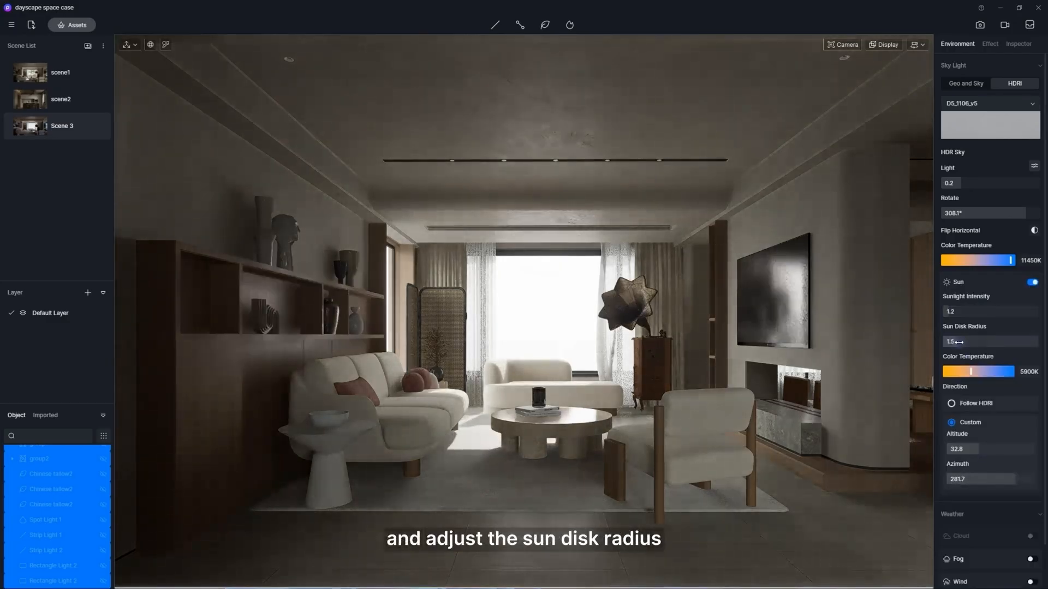
left_click_drag(1014, 260, 942, 260)
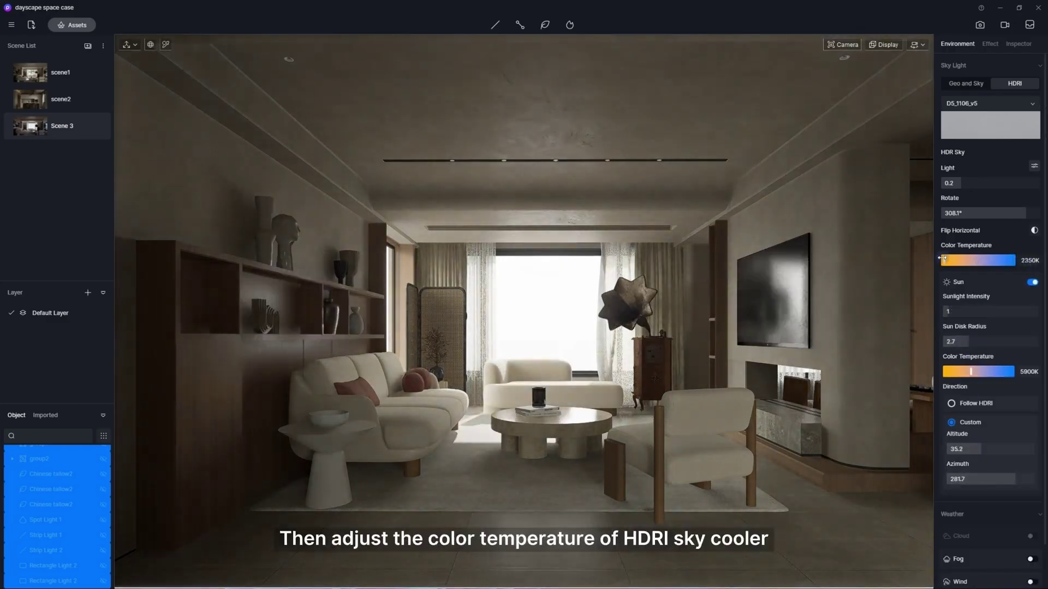
left_click_drag(943, 261, 1008, 261)
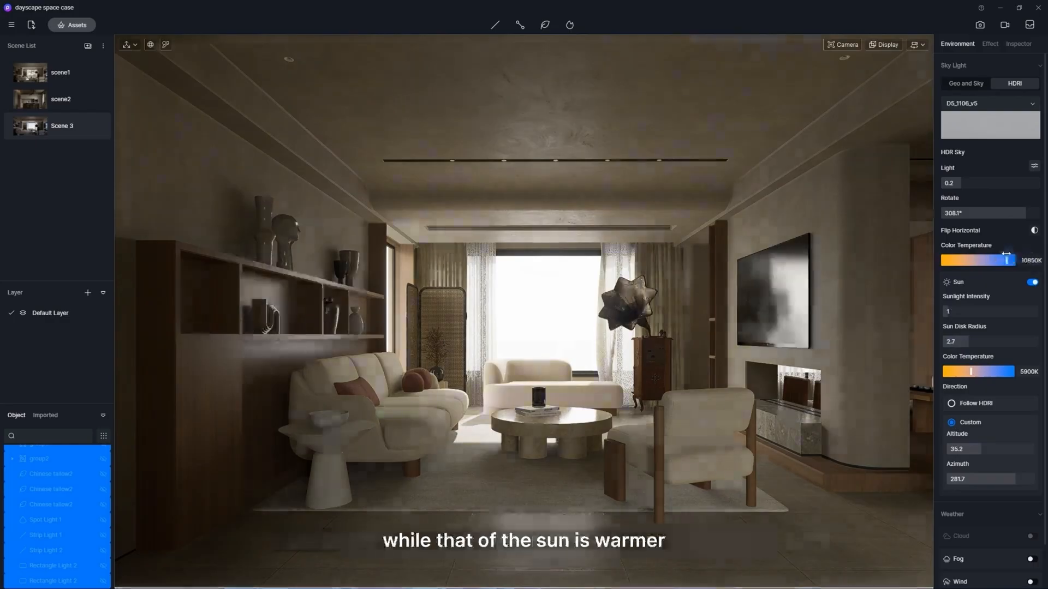
left_click_drag(964, 371, 951, 372)
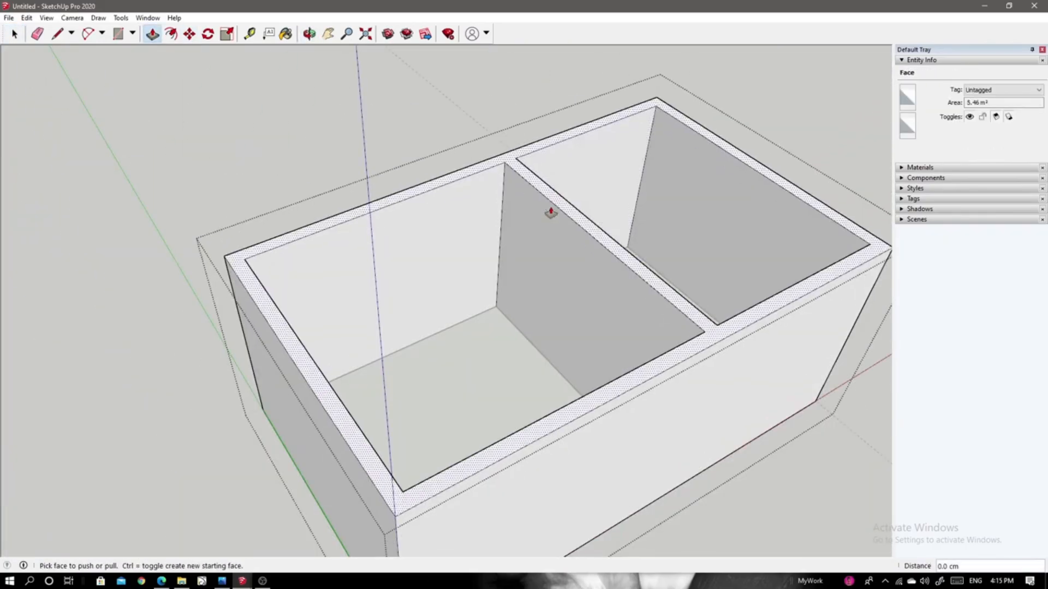
Place a Tape Measure guide line on the box's inner wall from an edge
left_click(248, 32)
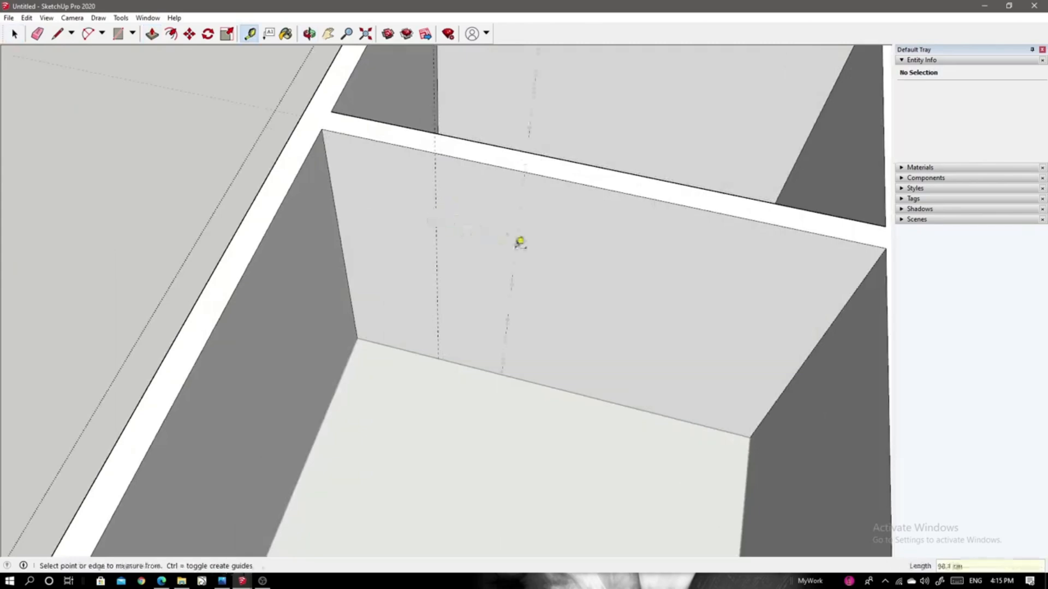
left_click(116, 34)
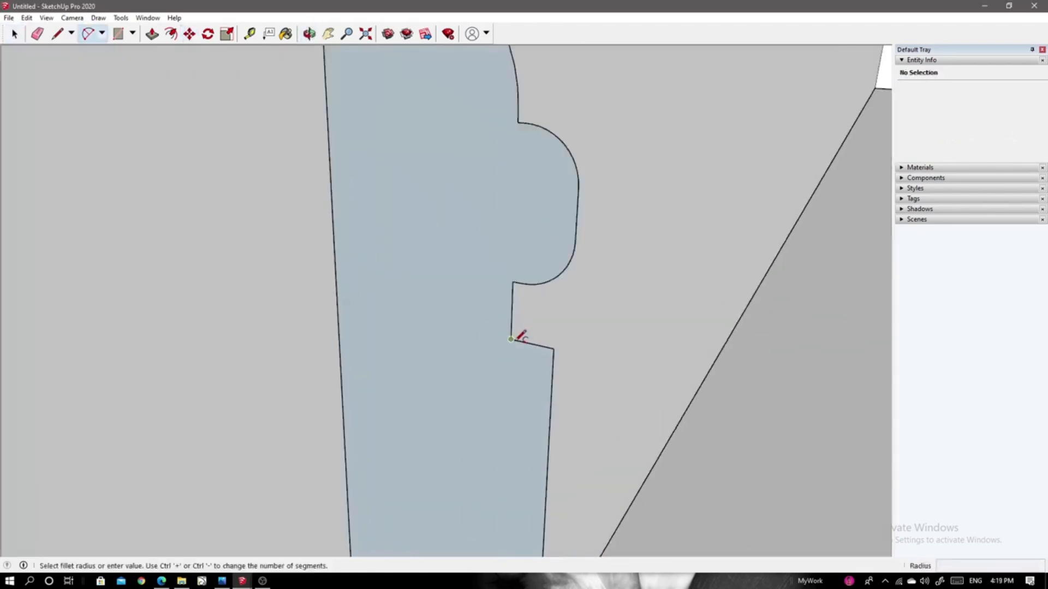
Fillet the notched profile's corner and select the edges of the recessed opening
left_click(38, 34)
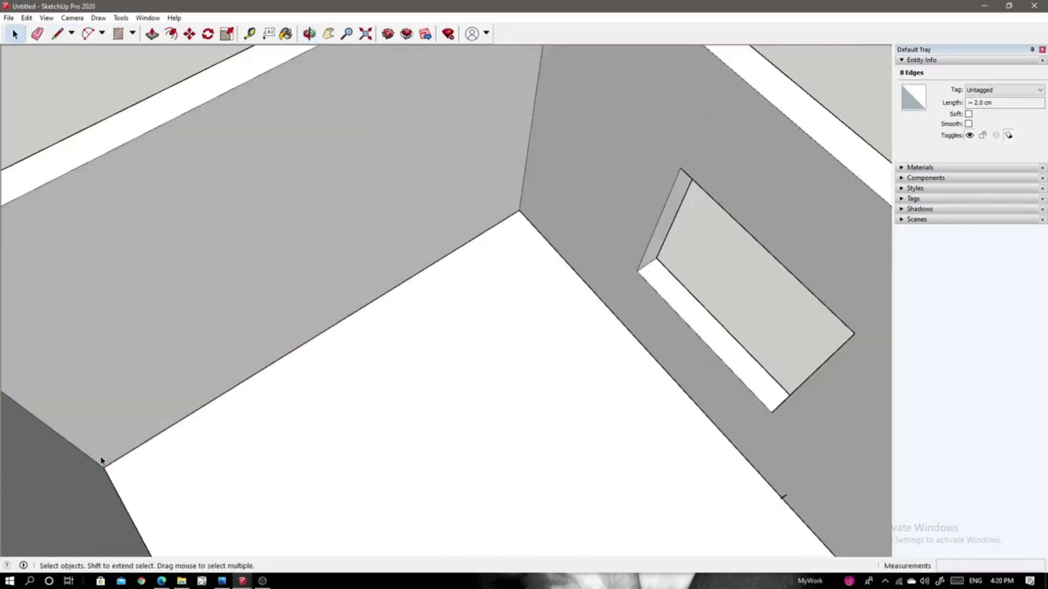
left_click(310, 32)
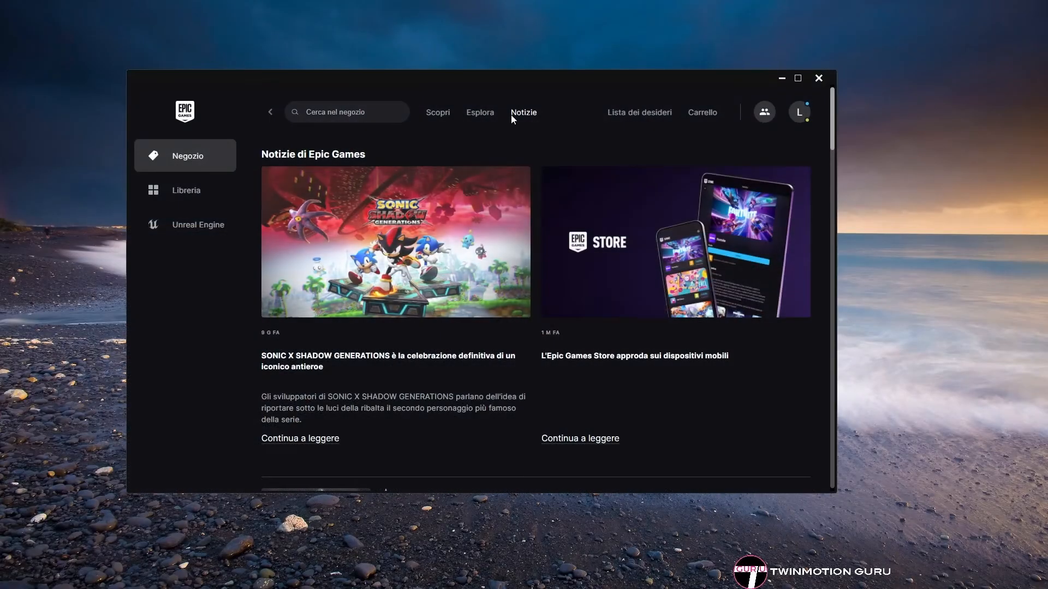
Launch Twinmotion 2024.1.2 from the Unreal Engine section's Twinmotion page
left_click(199, 225)
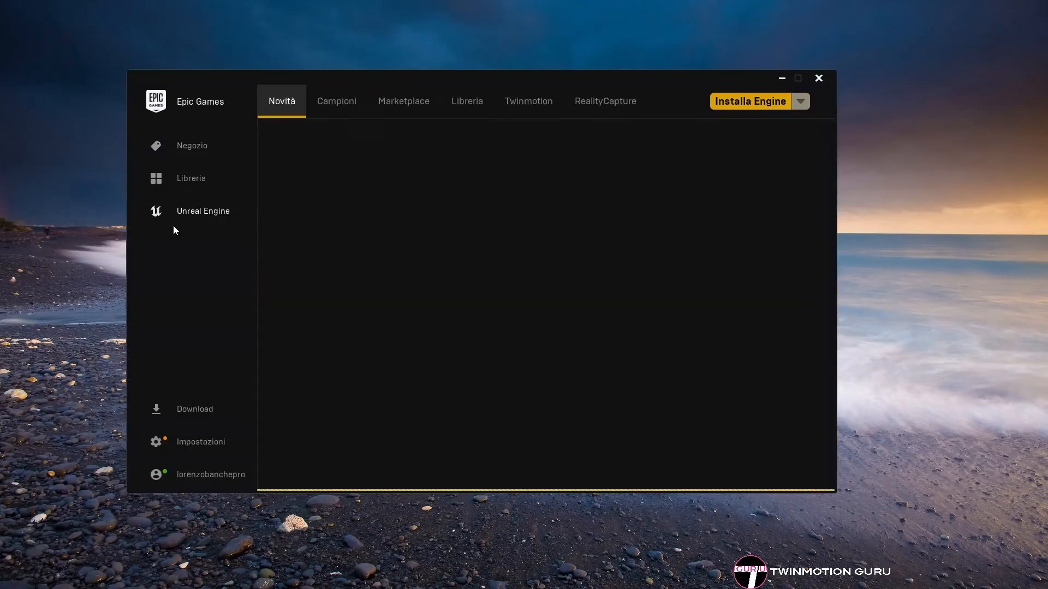
left_click(528, 101)
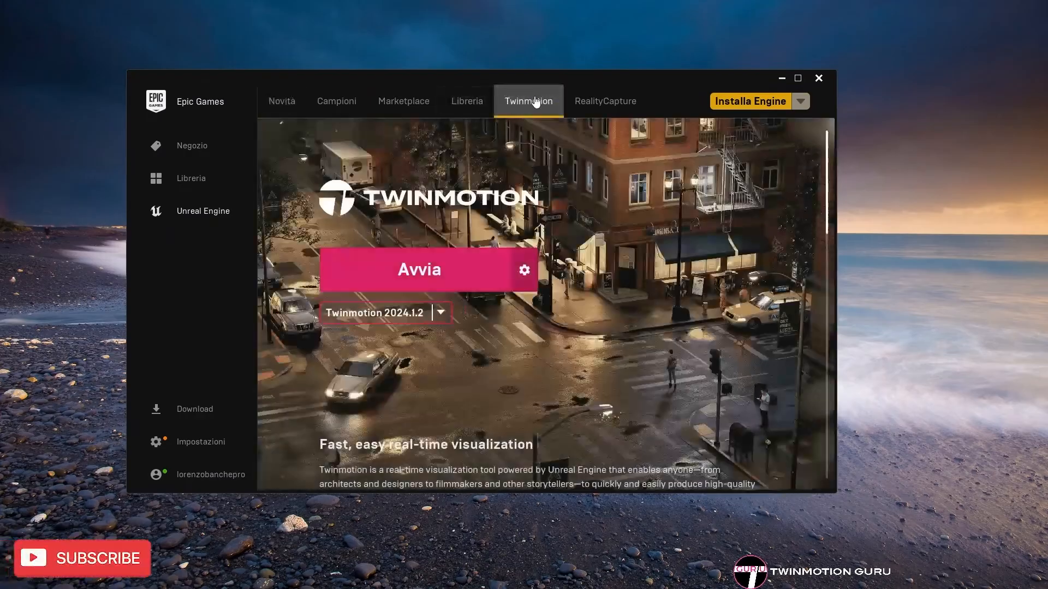
left_click(419, 271)
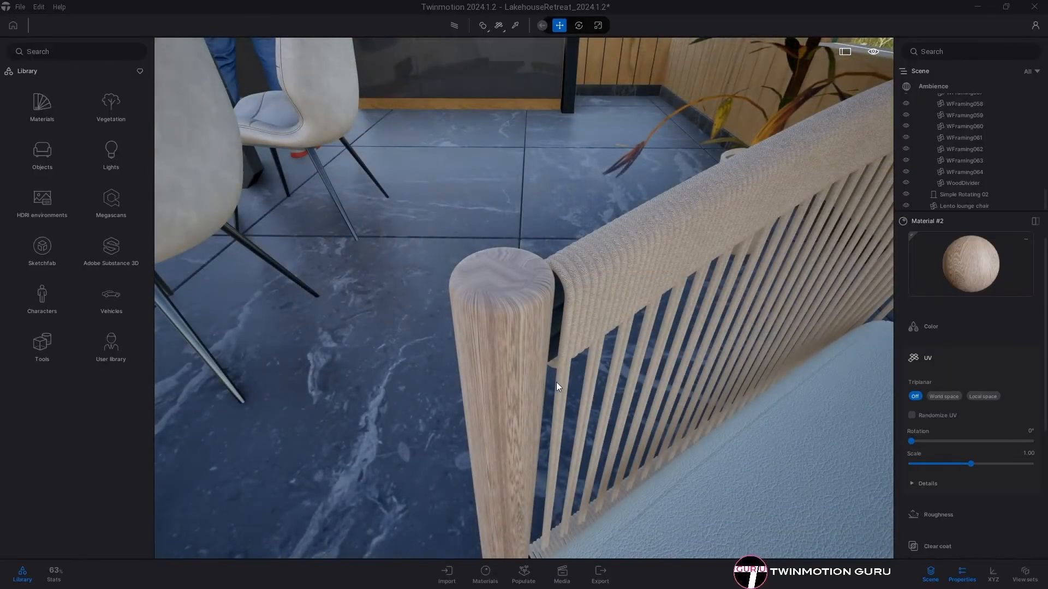
mouse_move(655, 340)
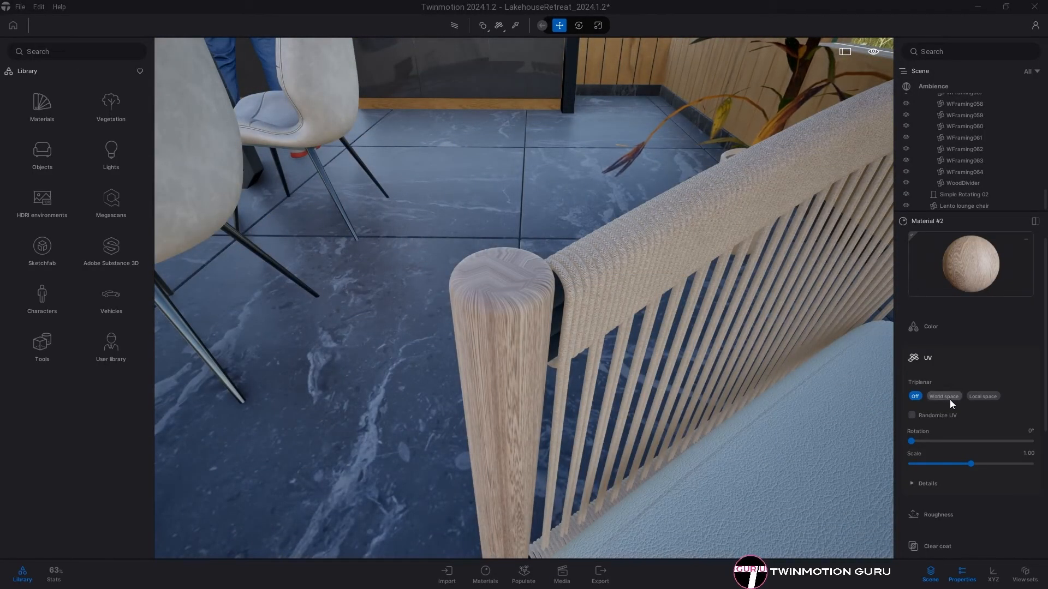
mouse_move(945, 370)
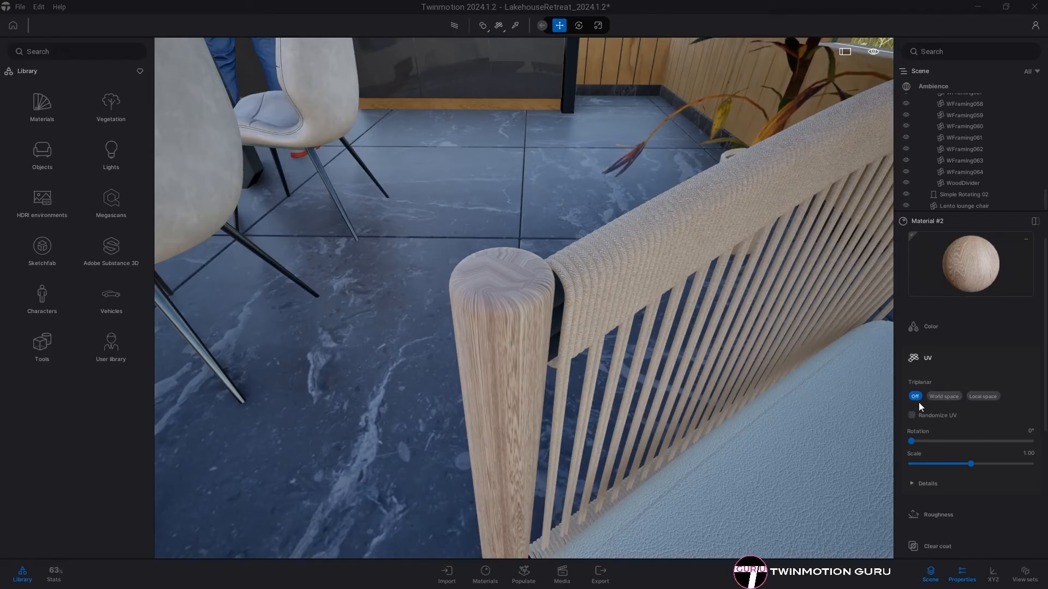
Set Material #2's UV Triplanar mapping to World space
left_click(944, 396)
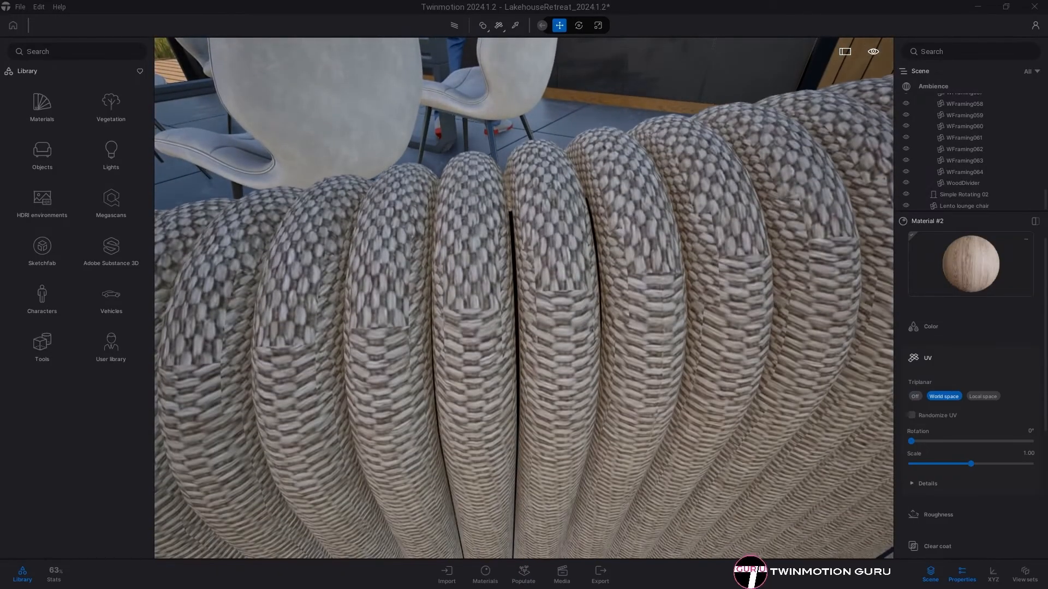
left_click(983, 396)
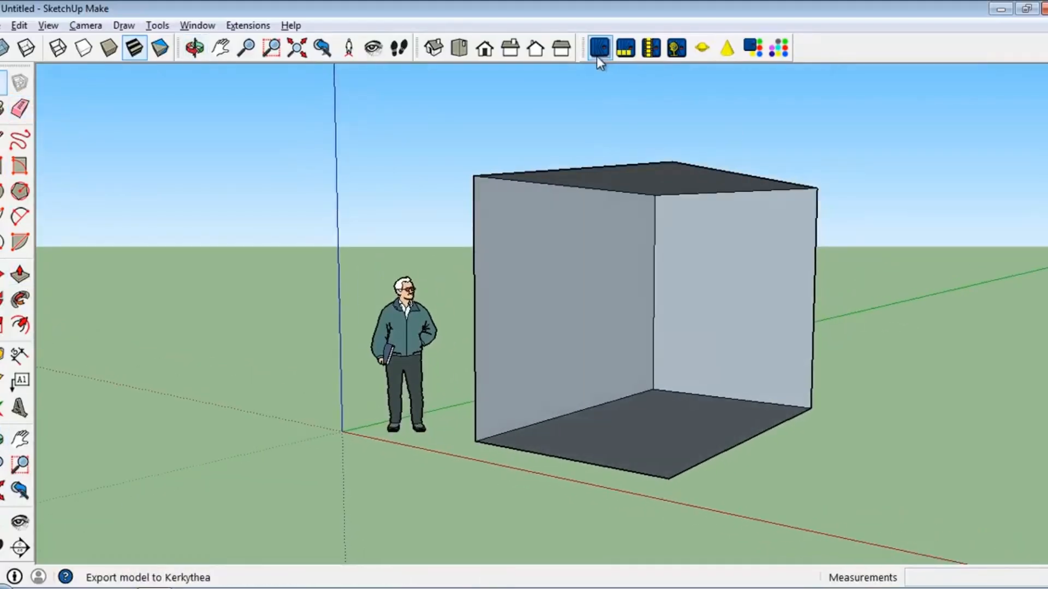
mouse_move(727, 59)
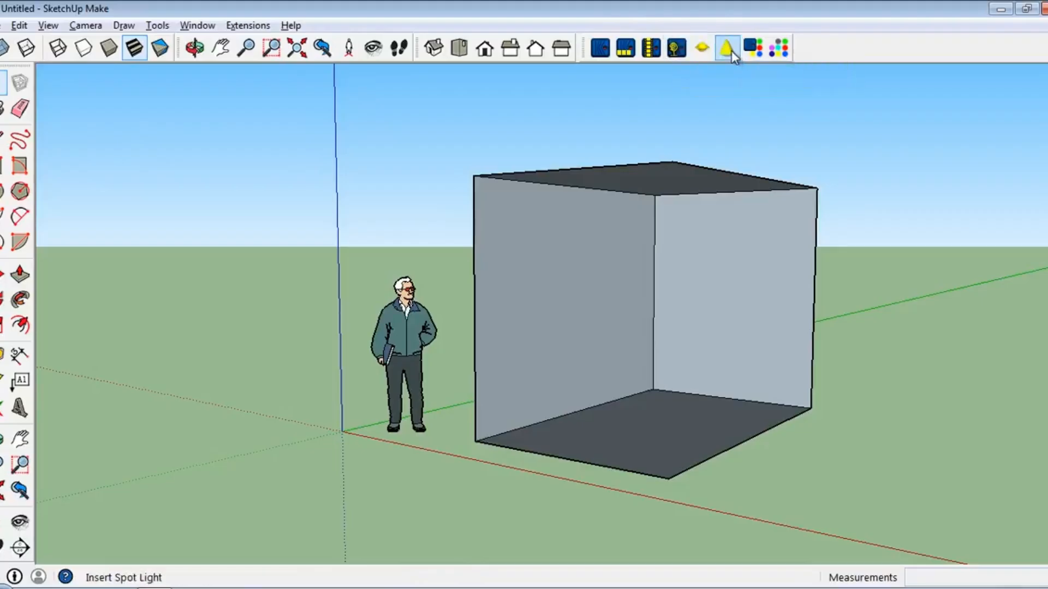
mouse_move(699, 46)
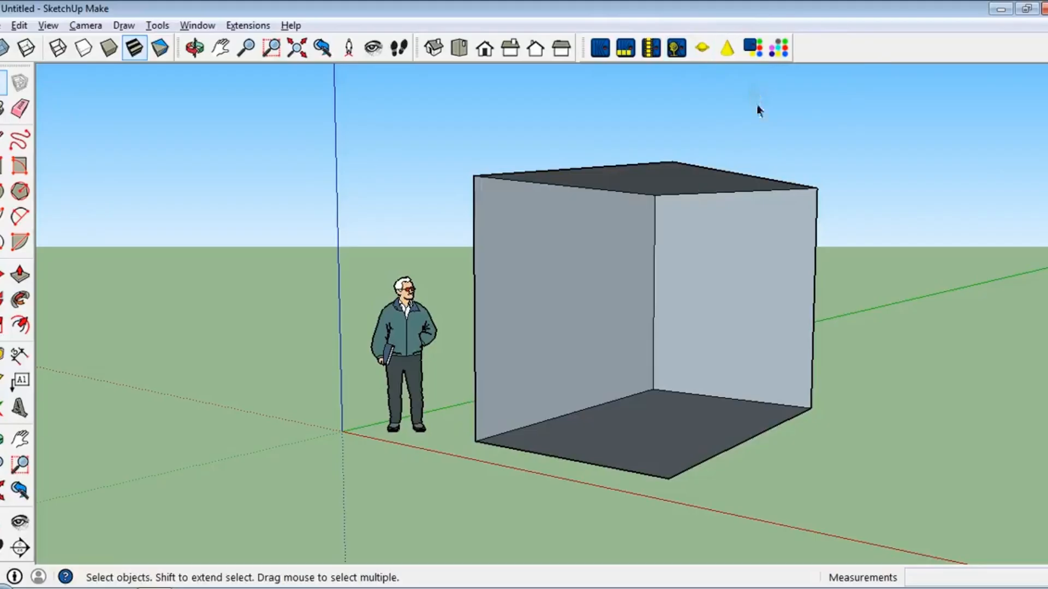
Place a point light inside the box with power 1.8 and inverse-square attenuation
left_click(194, 46)
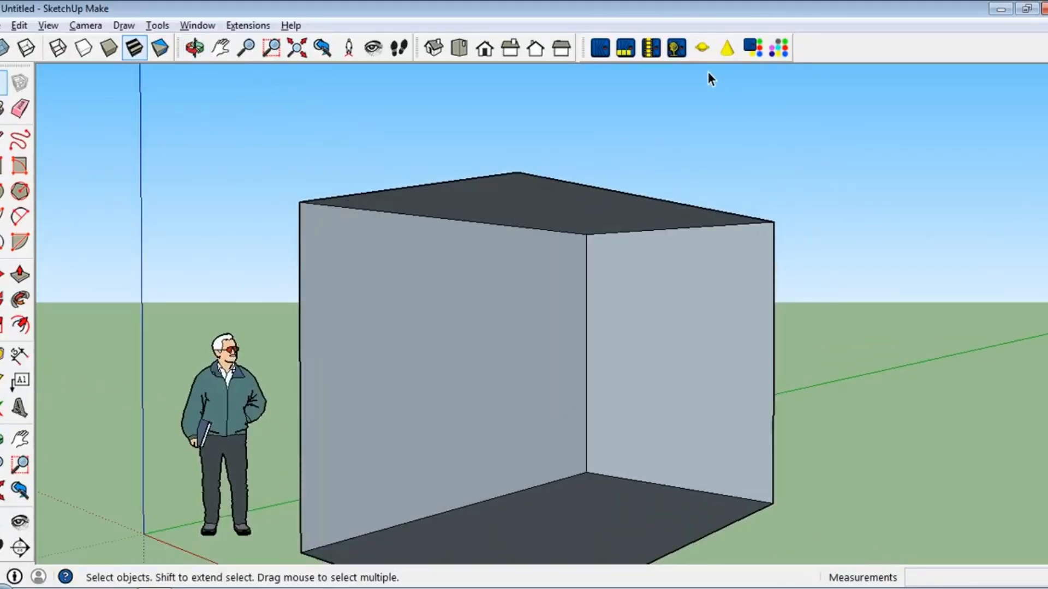
mouse_move(701, 48)
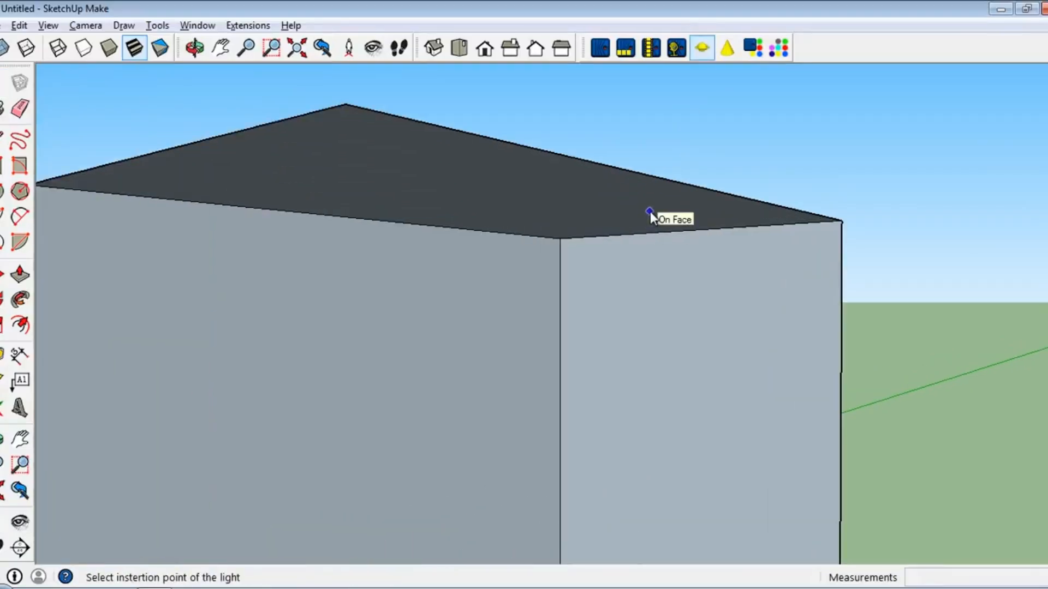
left_click(648, 212)
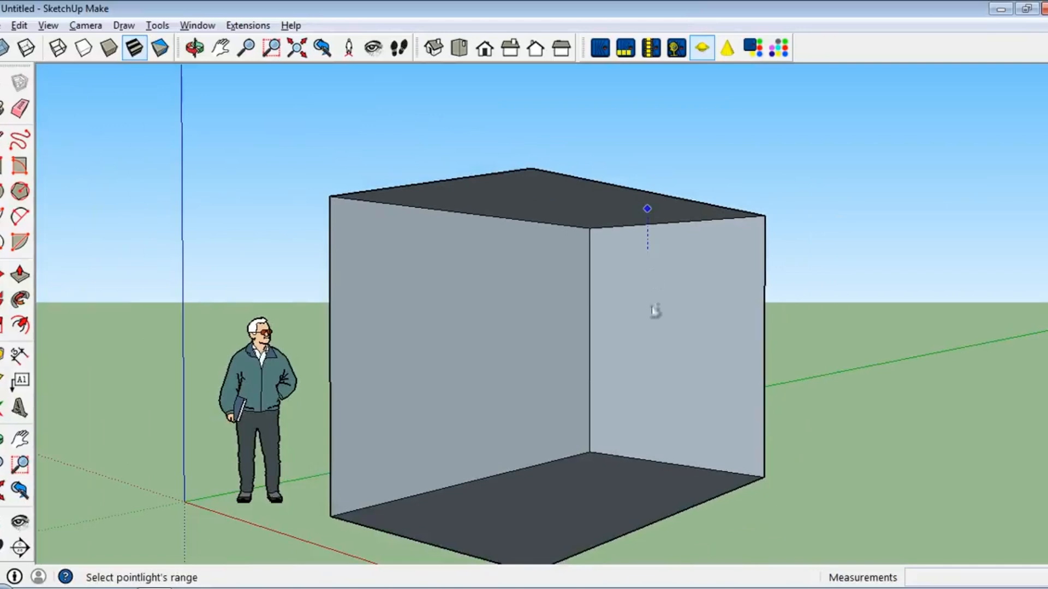
left_click(646, 208)
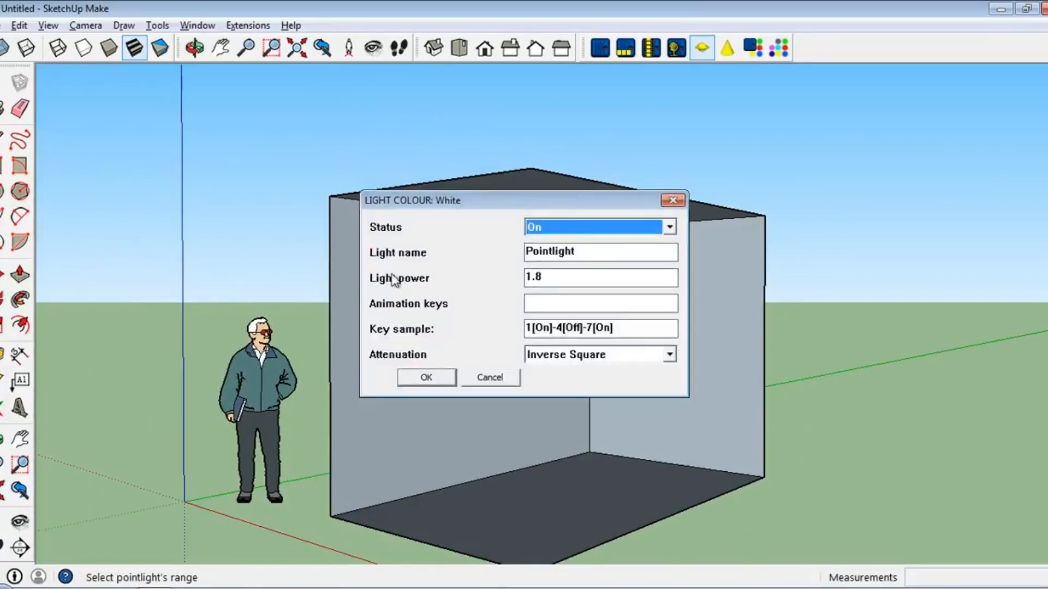
mouse_move(613, 385)
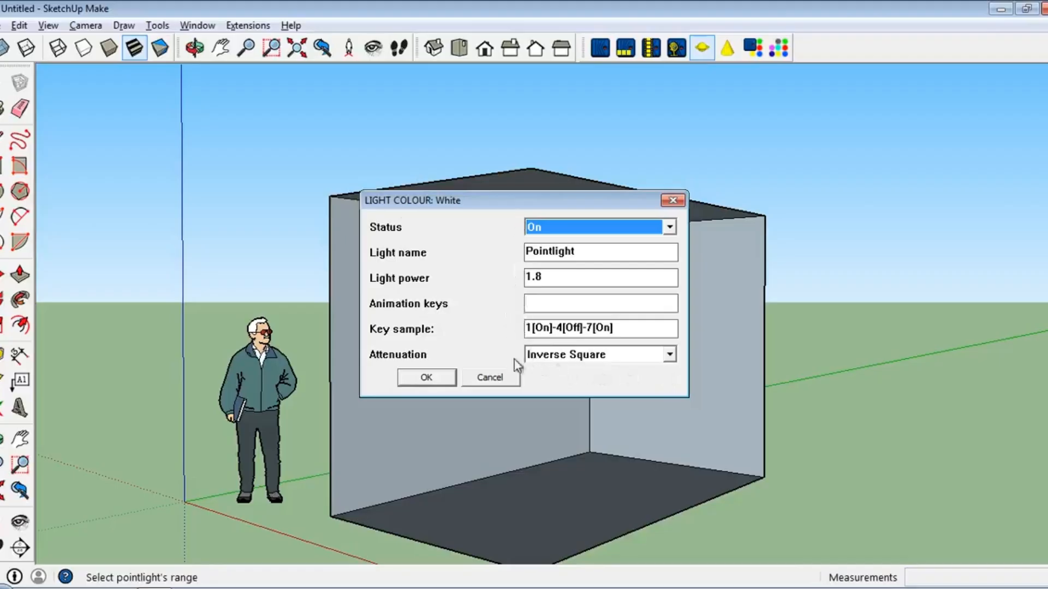
mouse_move(404, 262)
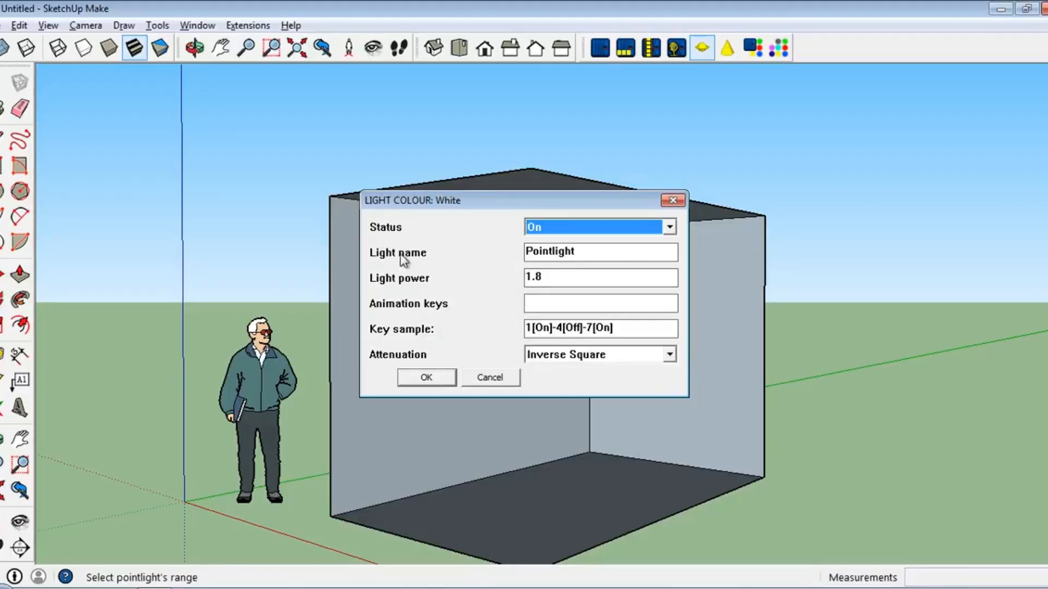
mouse_move(565, 275)
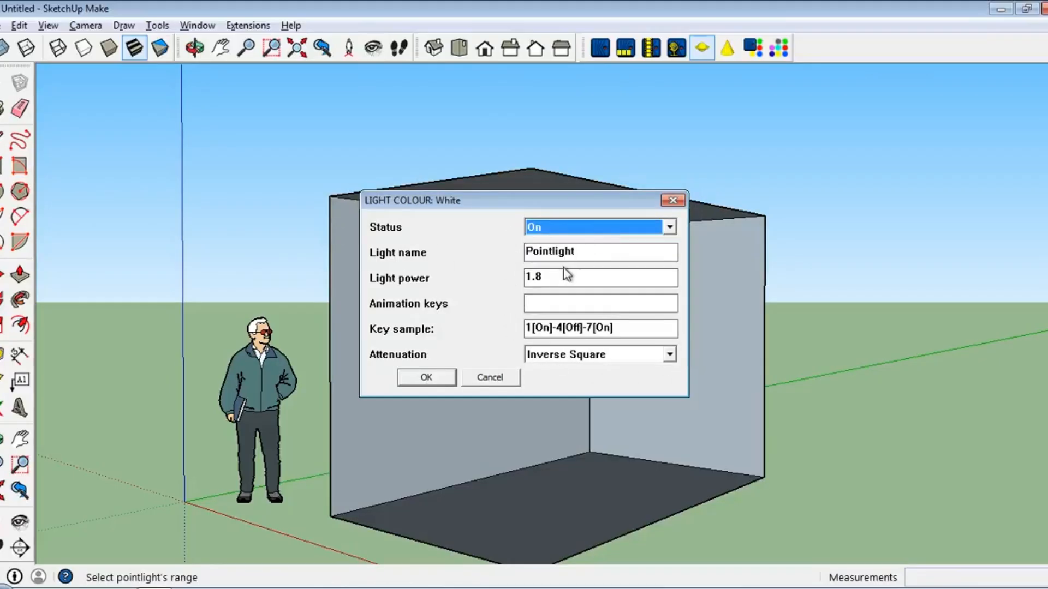
mouse_move(514, 310)
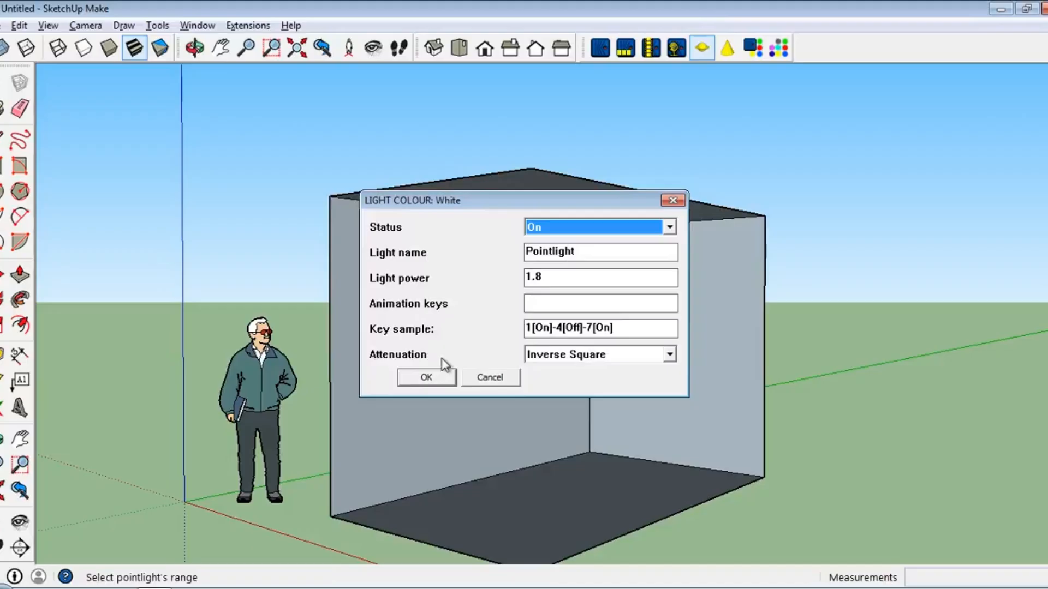
left_click(426, 377)
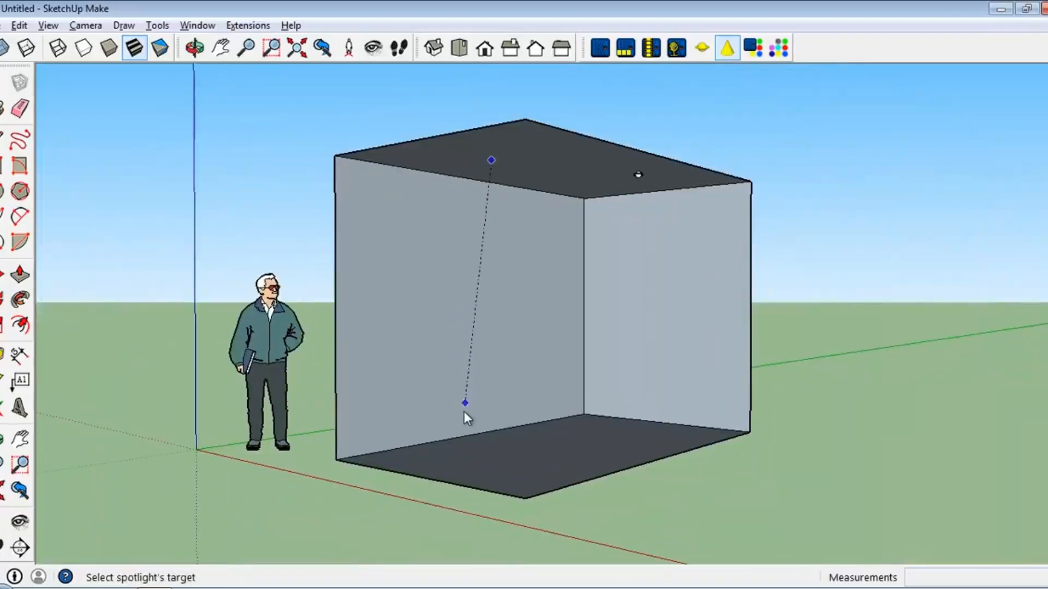
Aim the ceiling spotlight at the floor and confirm power 7.9, hot spot 0, falloff 100
left_click(463, 404)
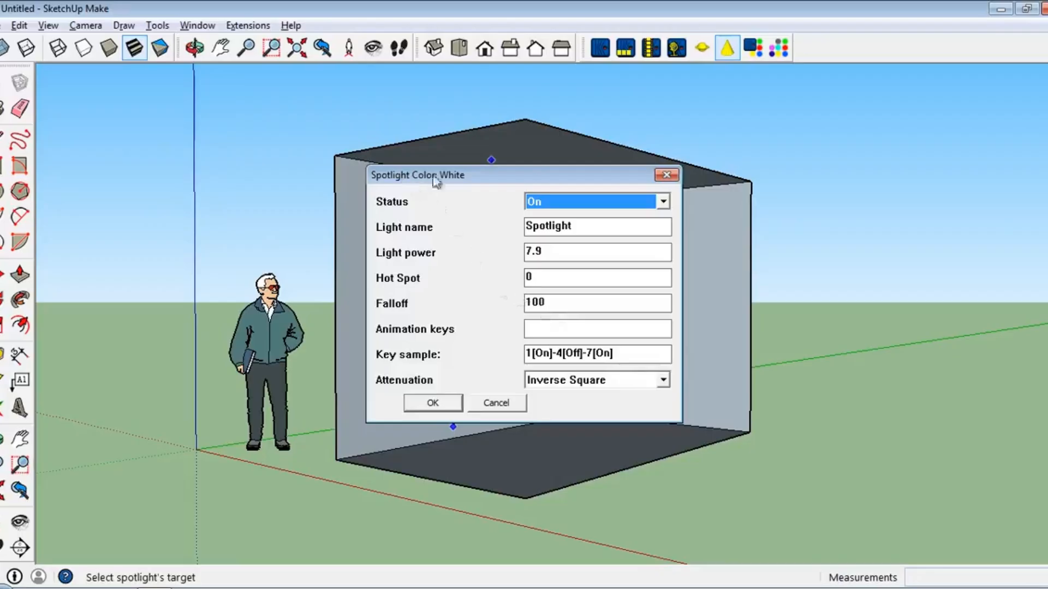
mouse_move(462, 286)
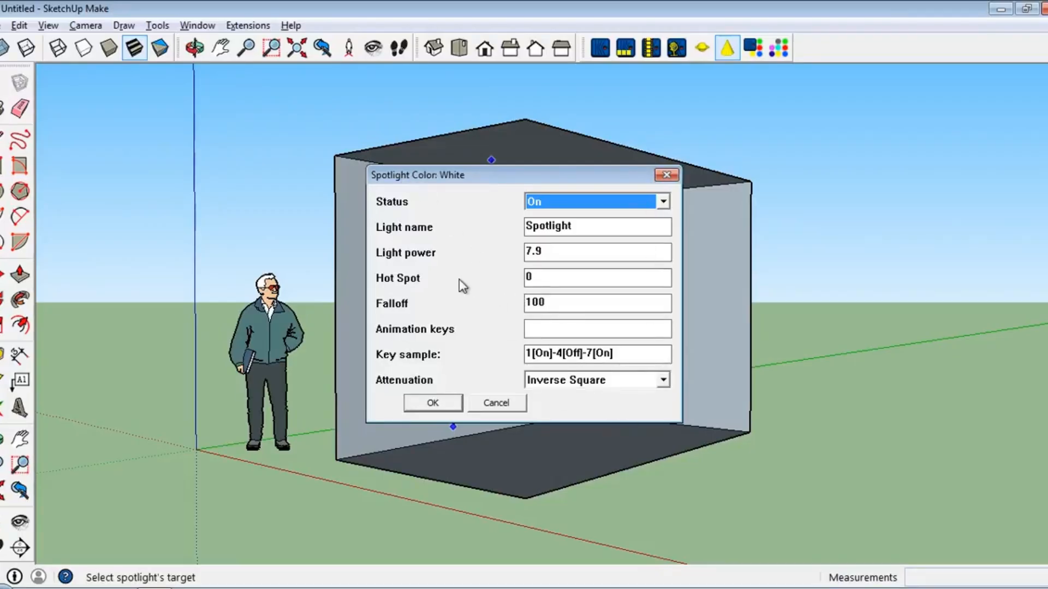
mouse_move(448, 293)
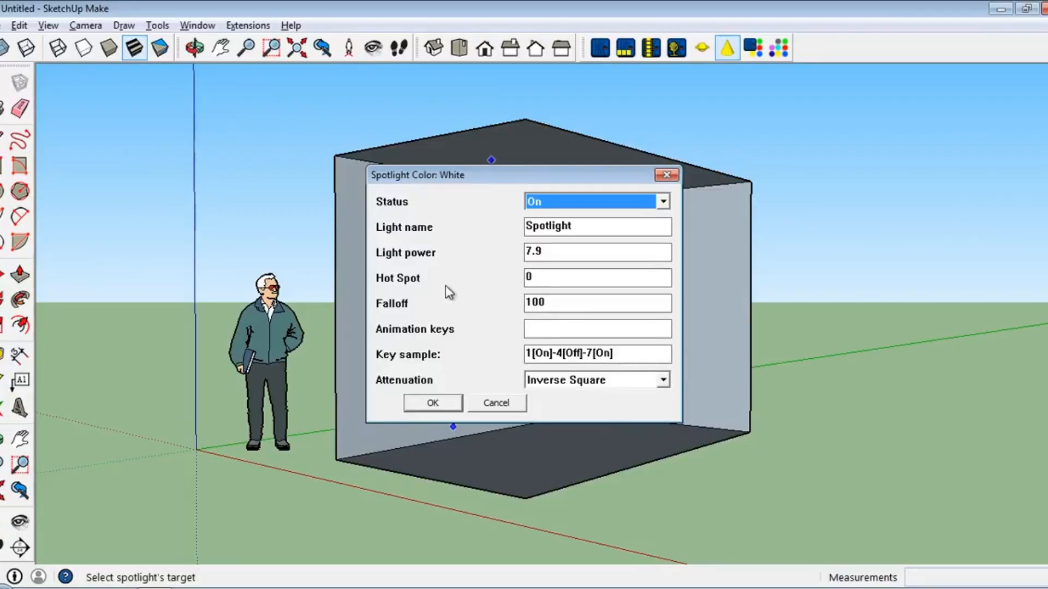
mouse_move(476, 285)
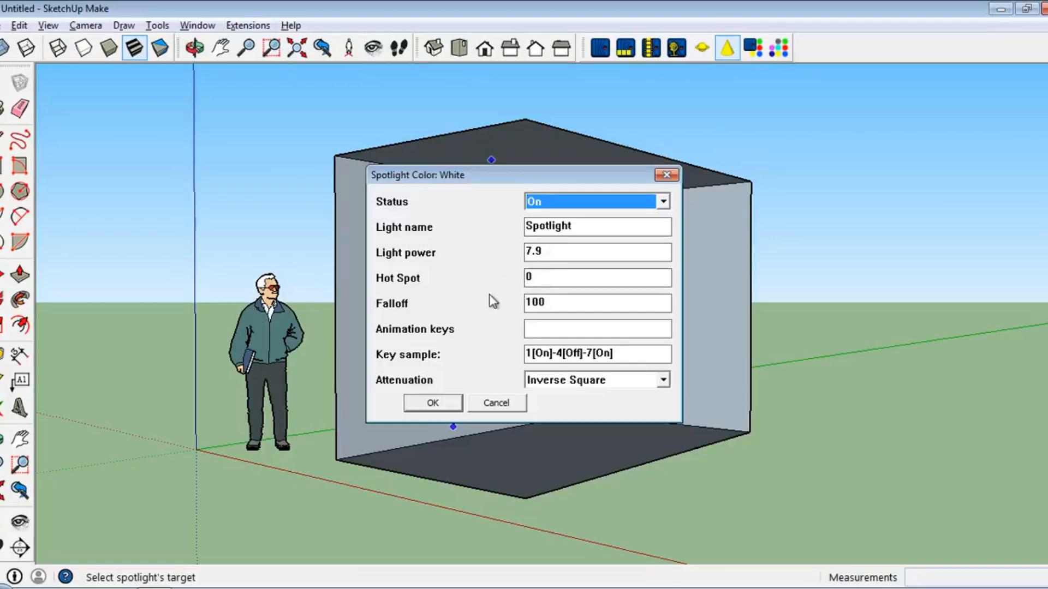
mouse_move(477, 310)
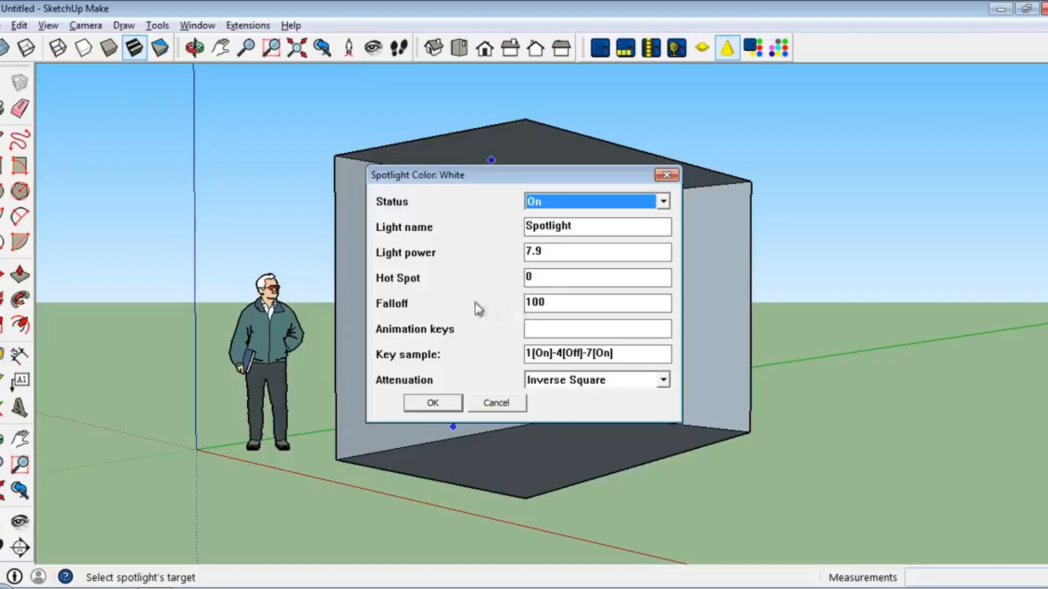
left_click(432, 403)
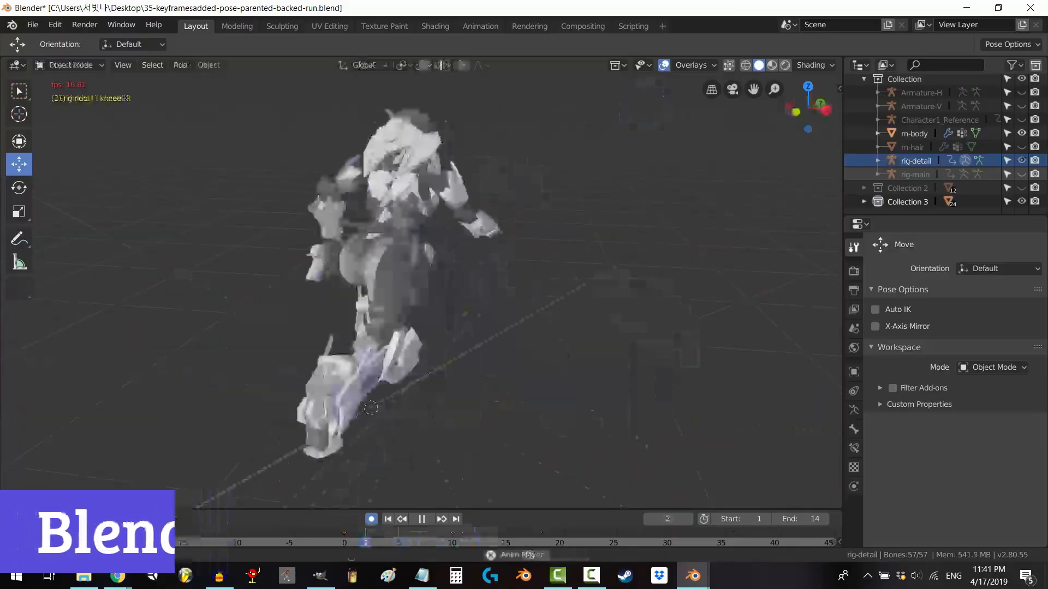
In the Animation workspace, enable auto keying and insert a pose keyframe at the current frame
left_click(480, 26)
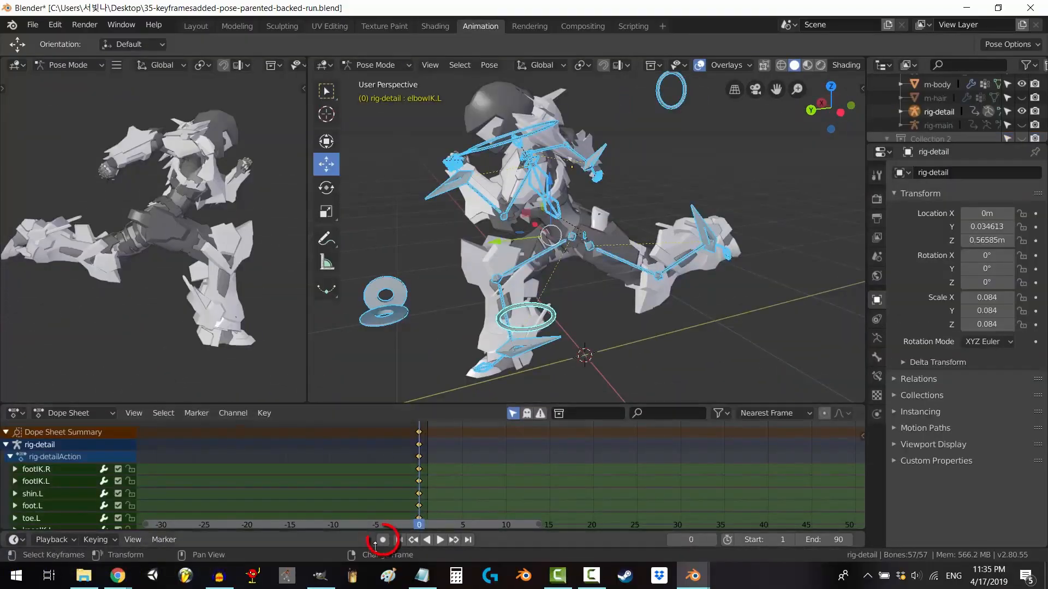
left_click(439, 540)
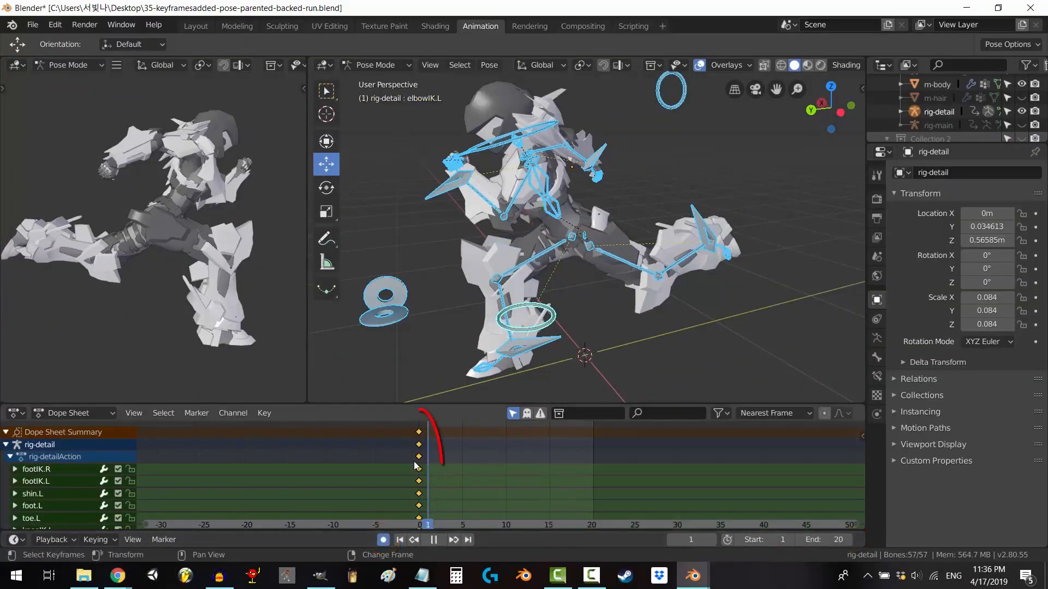
key("I")
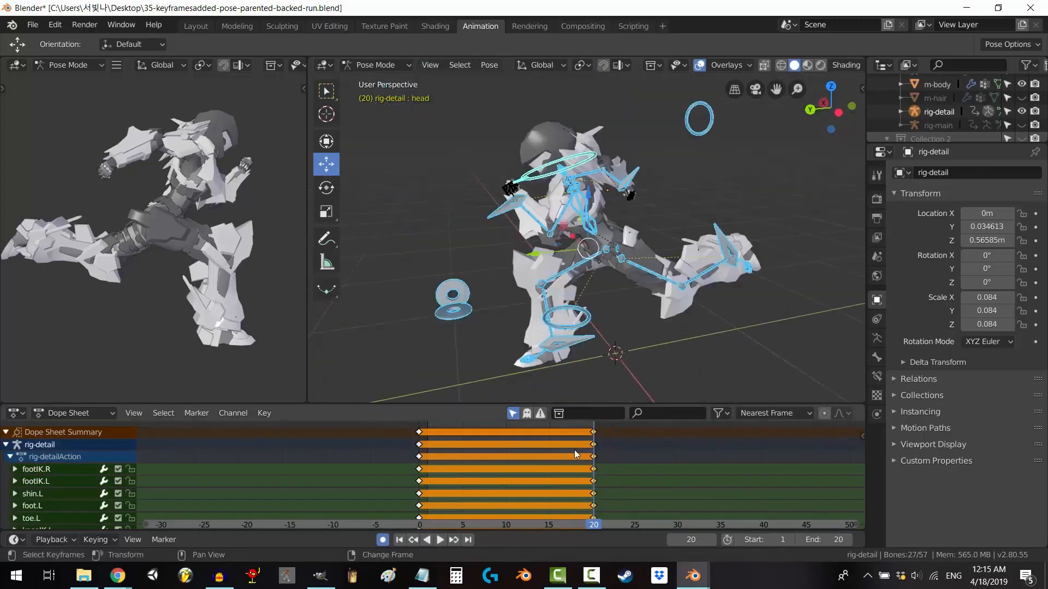
Key the rig's mid pose at frame 10 with LocRotScale, then move toward the earlier core-bone frames
left_click(507, 525)
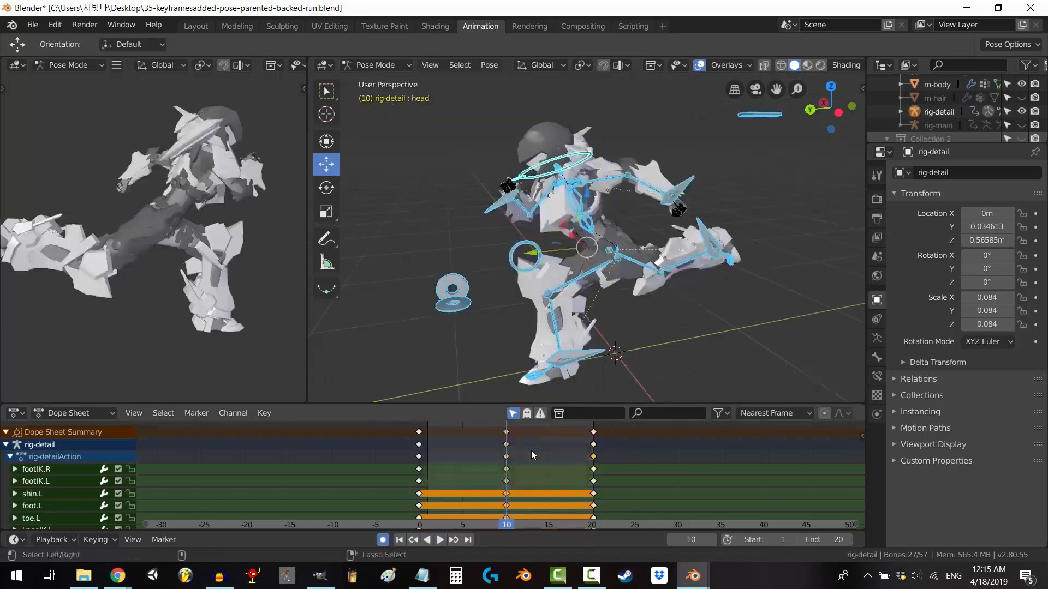
key("I")
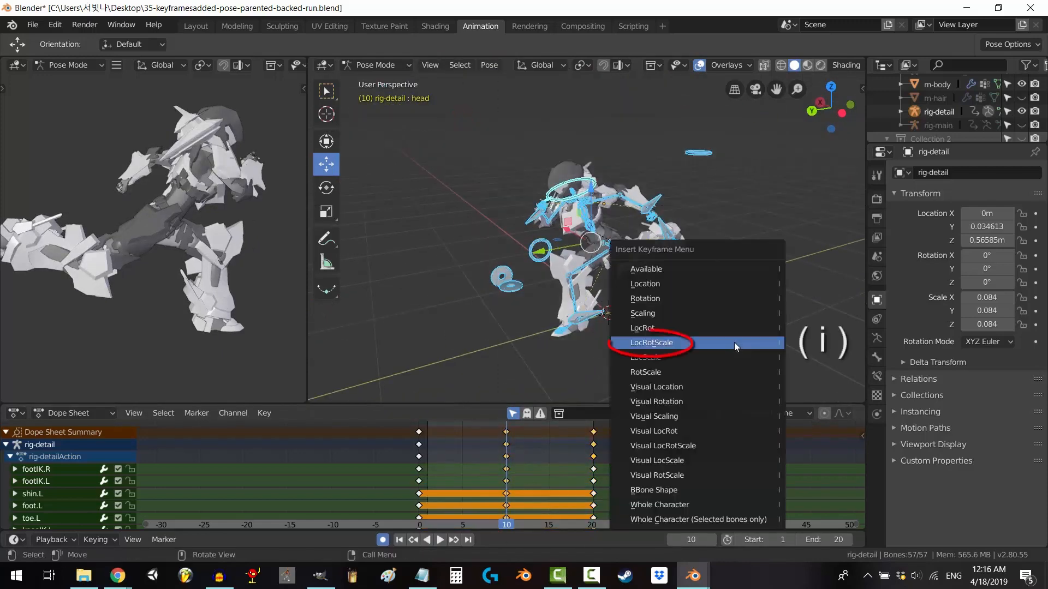
left_click(651, 342)
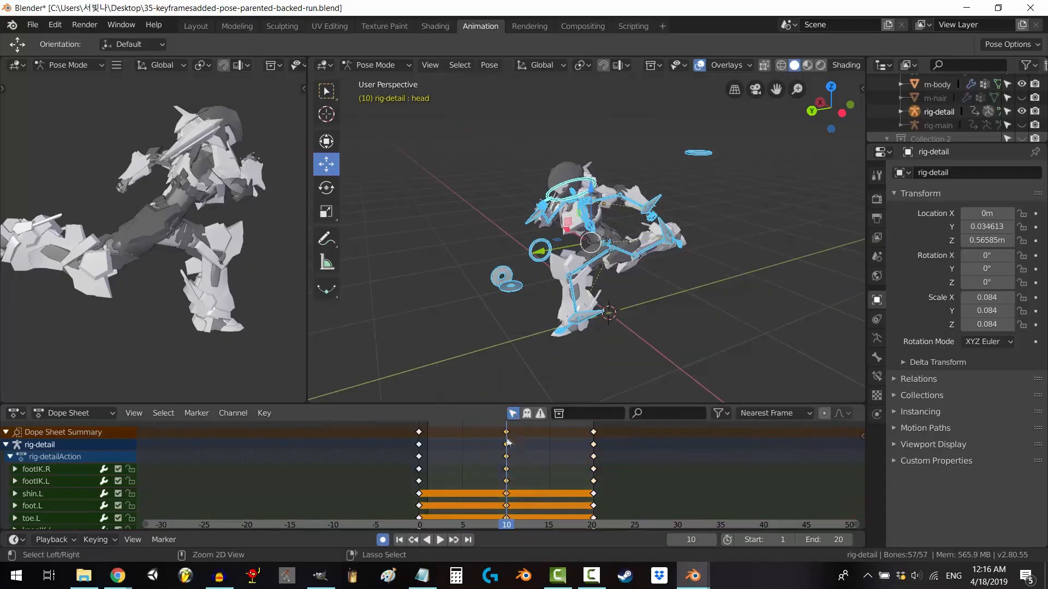
left_click(496, 525)
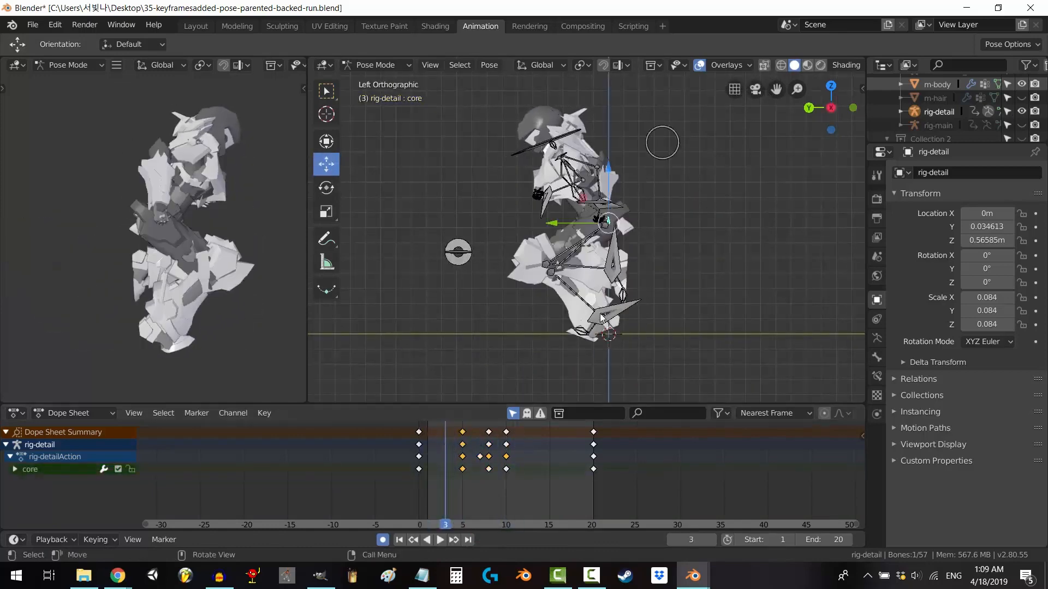
Key the adjusted pose bones at the current in-between frame in the Dope Sheet
left_click(507, 524)
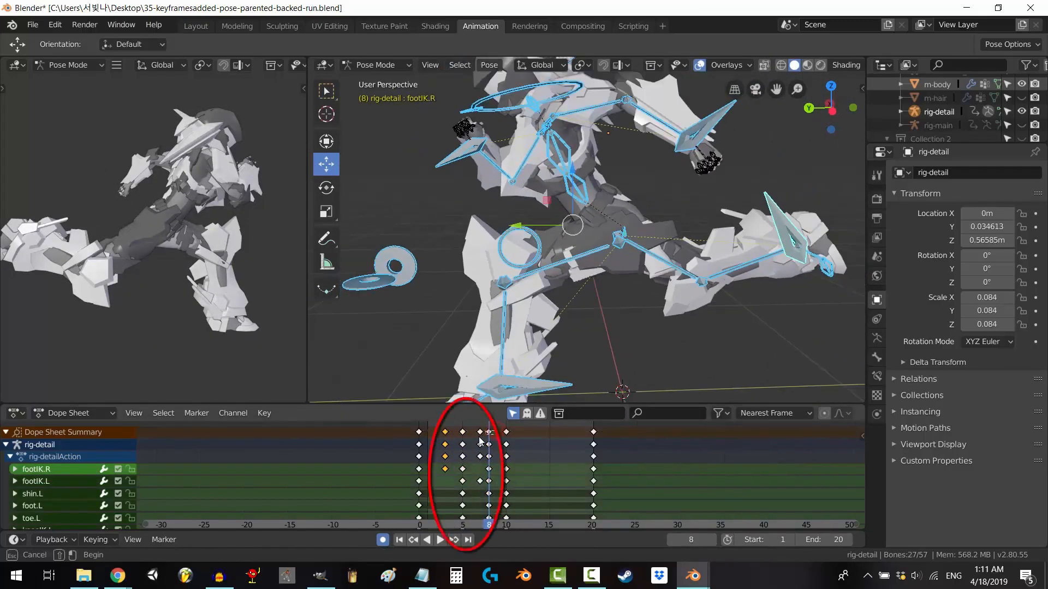
key("ctrl+c")
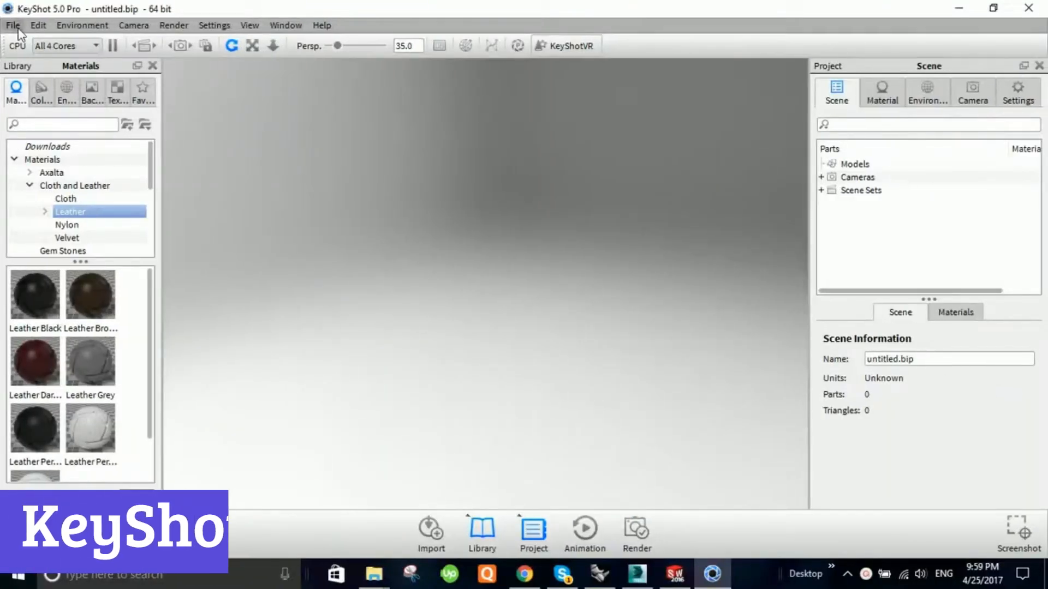
Import the TORQUE WRENCH STEP file with Z-up orientation into the scene
left_click(430, 529)
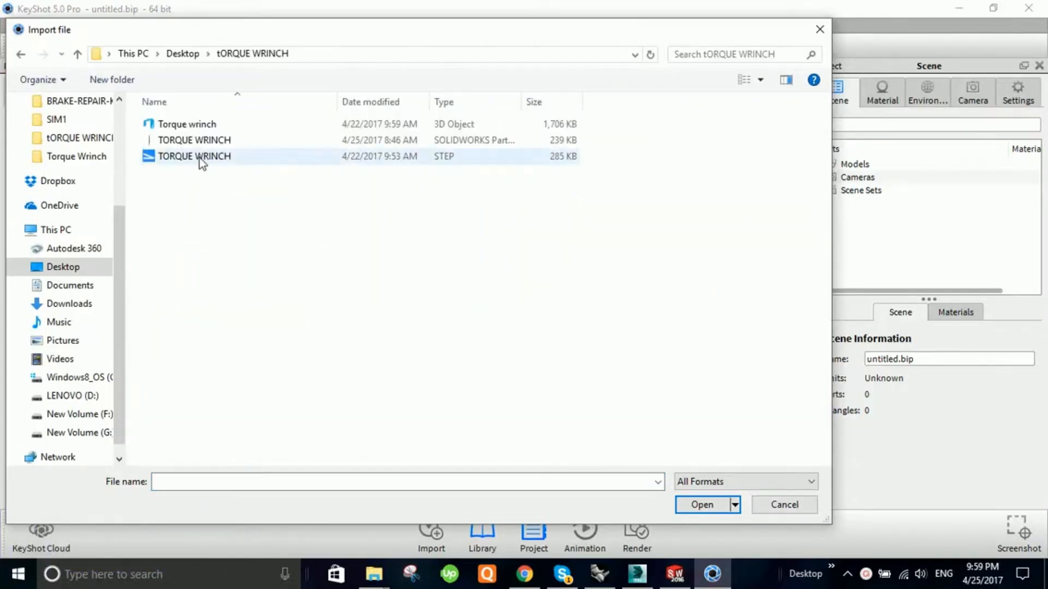
left_click(702, 504)
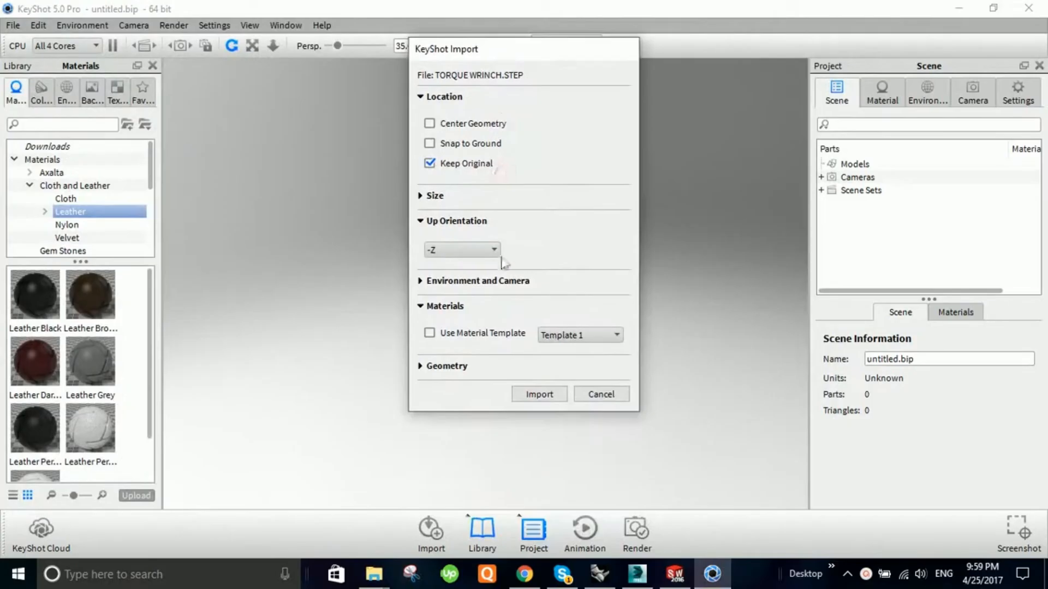
left_click(463, 249)
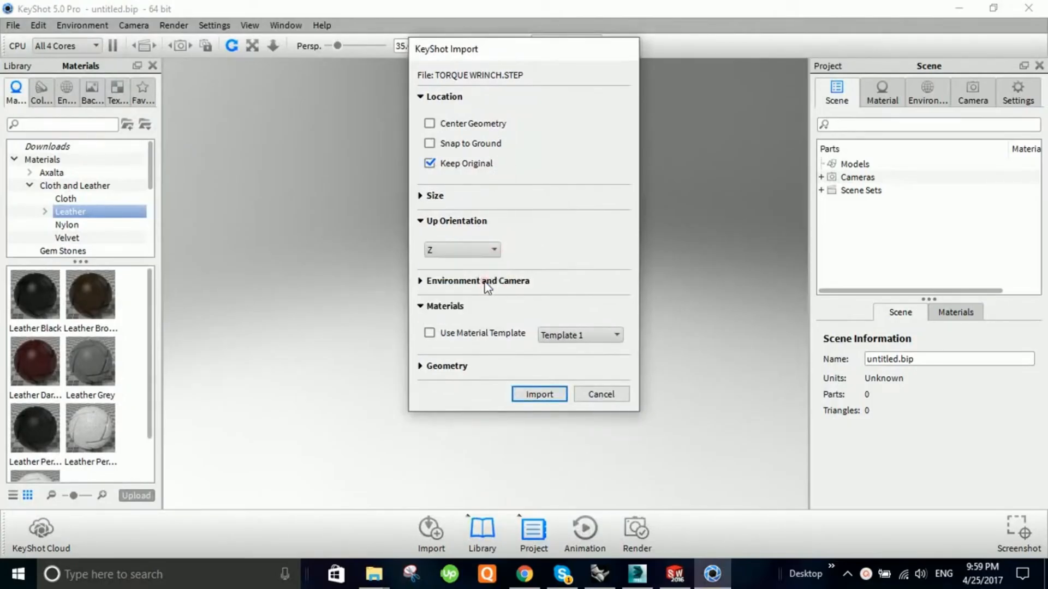
left_click(540, 394)
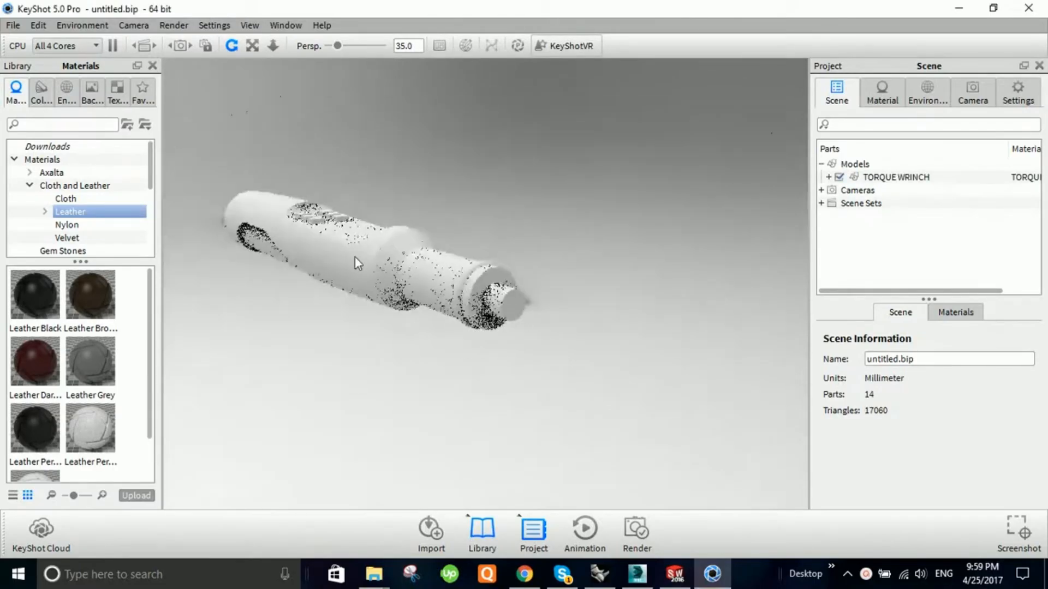
Unlink the shared material on the torque wrench's parts from the scene tree
left_click_drag(358, 263, 484, 406)
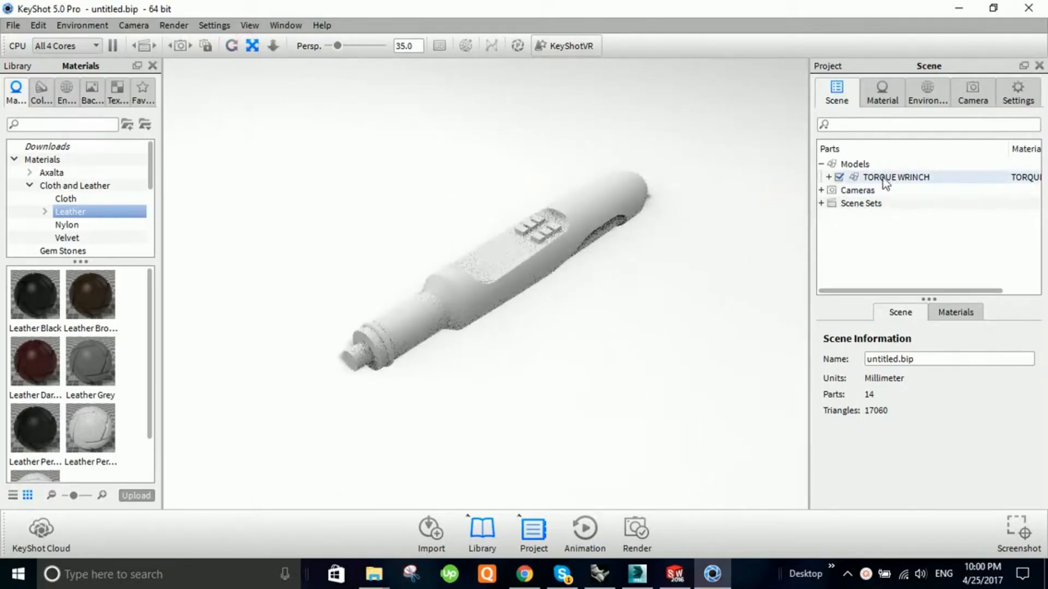
left_click(825, 177)
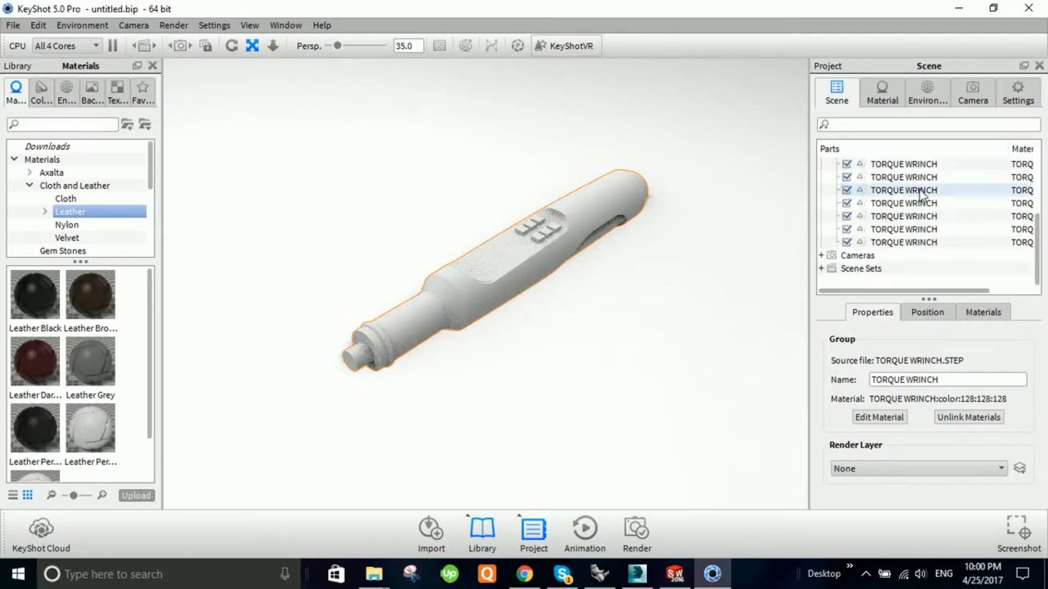
left_click(904, 243)
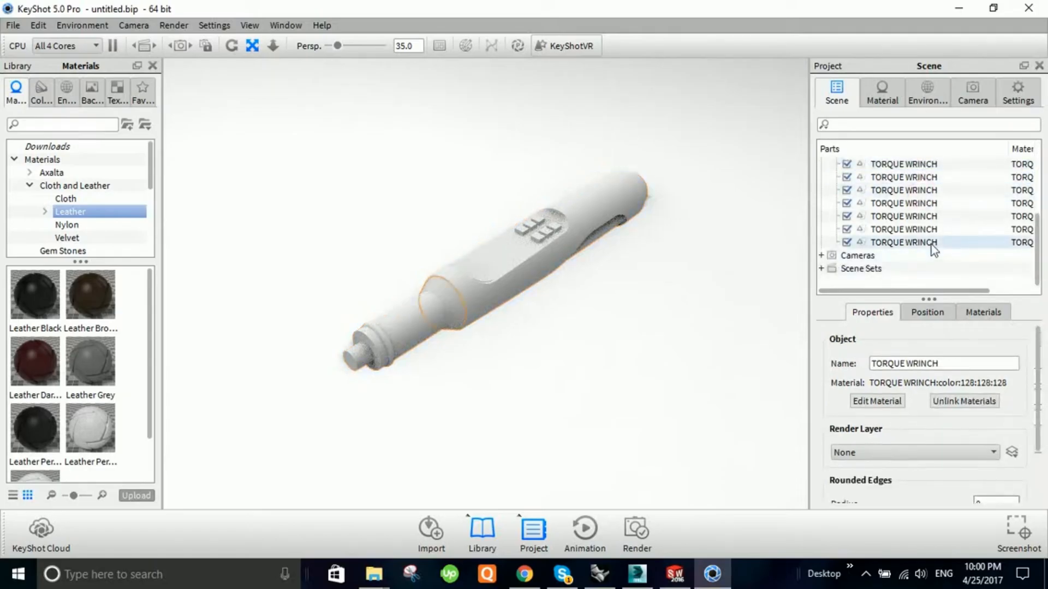
right_click(928, 243)
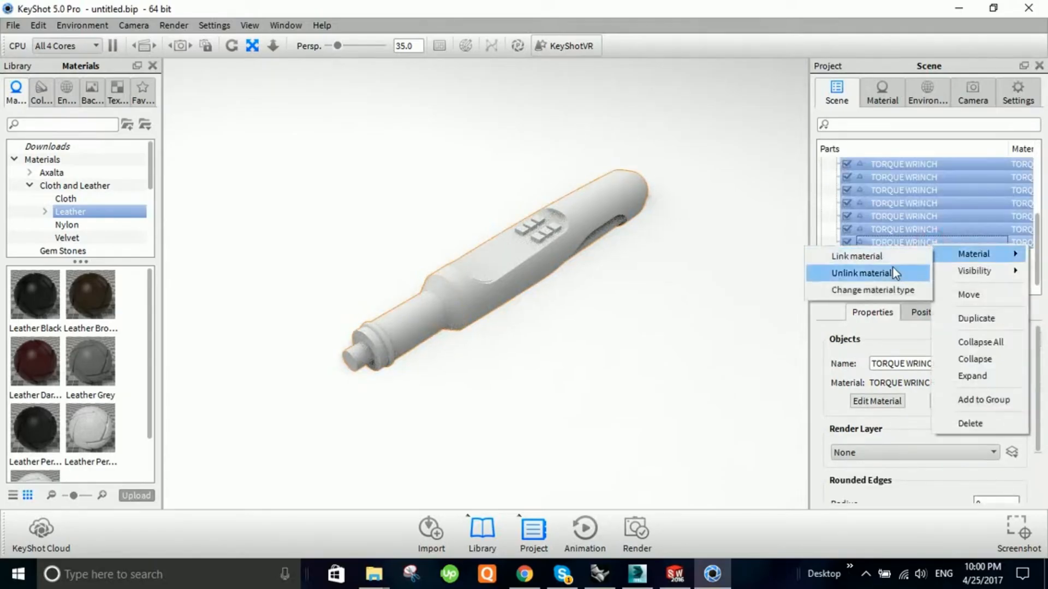
left_click(864, 273)
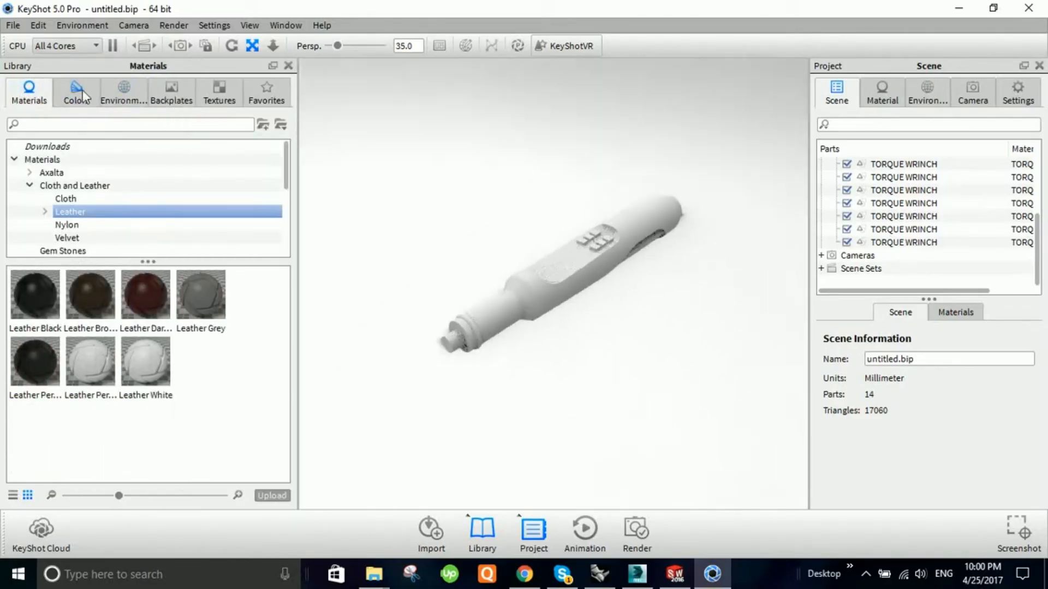
Browse the Environments library thumbnails down to Overhead Array 2k for the wrench lighting
left_click(124, 91)
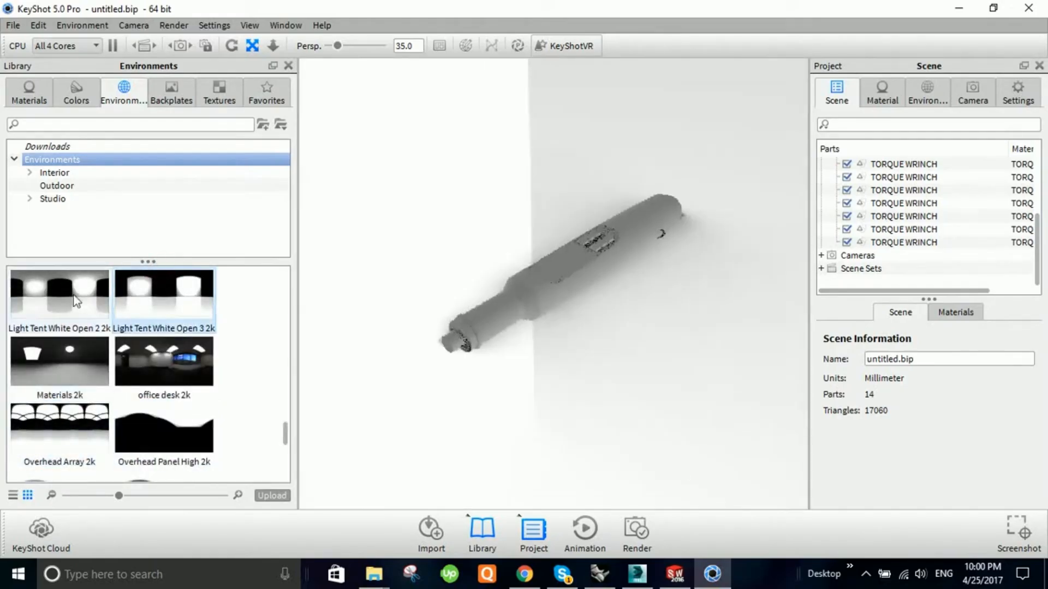
scroll("down", 3)
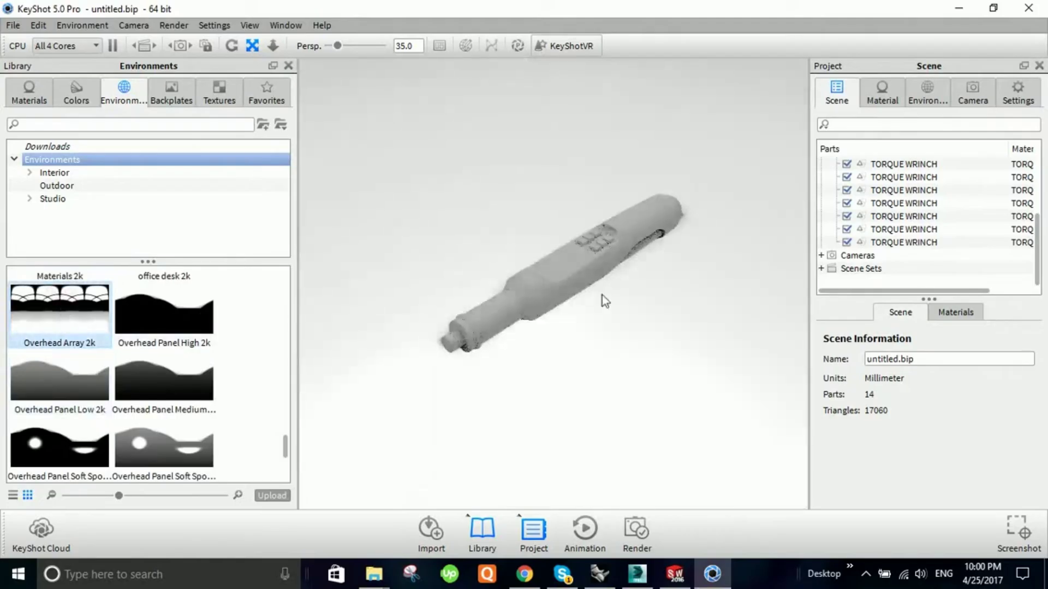
scroll("down", 3)
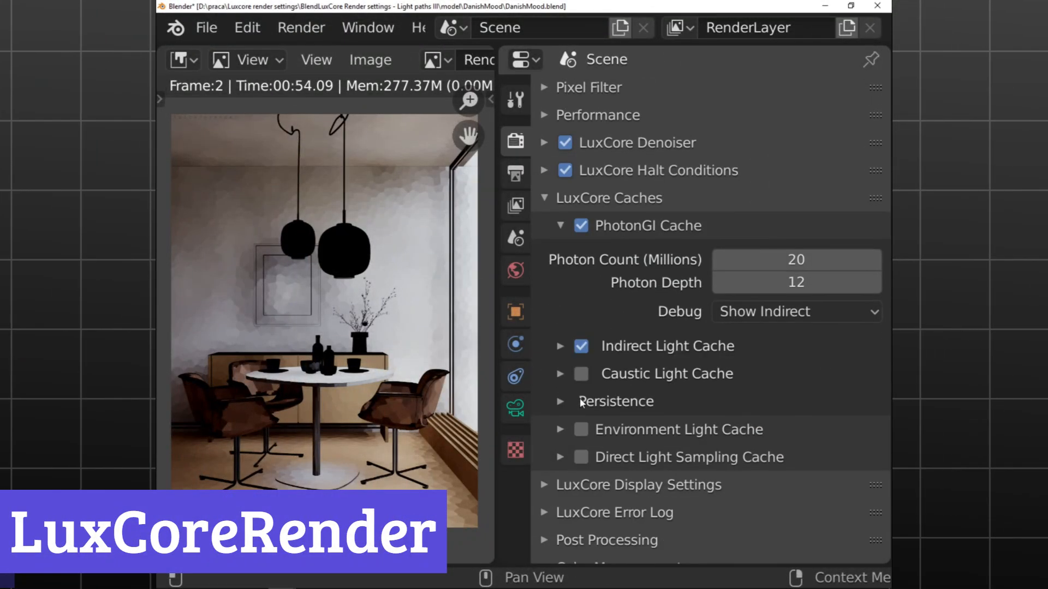
Toggle the caustic light cache, keep photon count 20, and expand the Light Paths settings
left_click(581, 373)
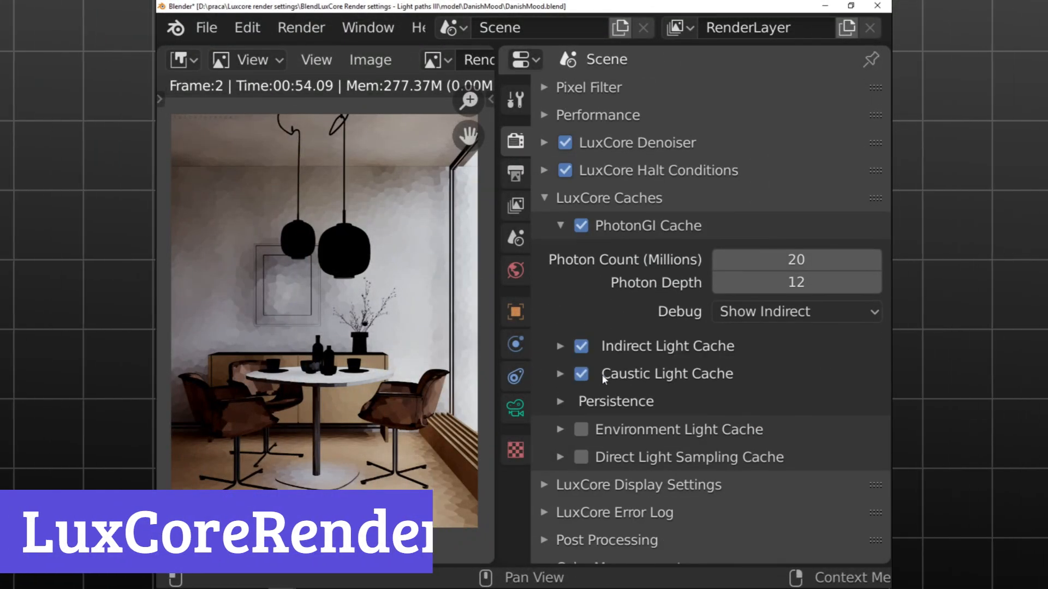
left_click(581, 373)
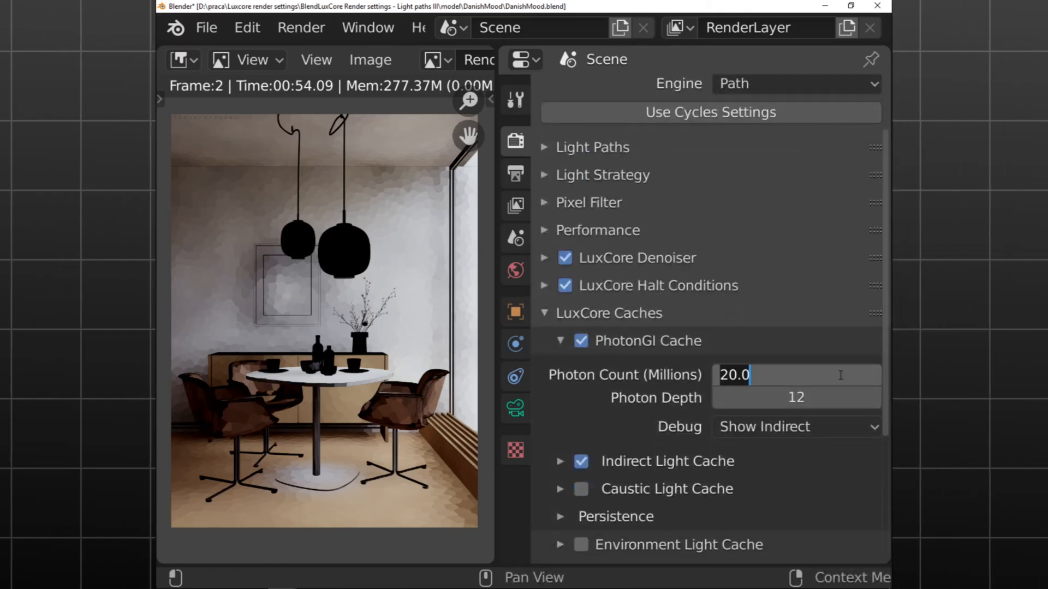
key("Return")
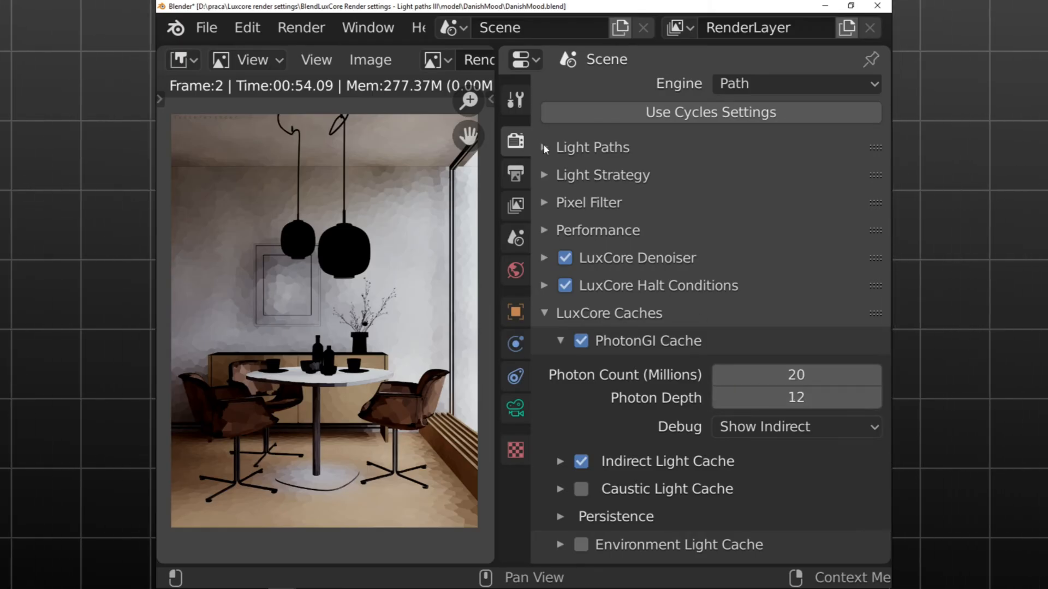
left_click(546, 149)
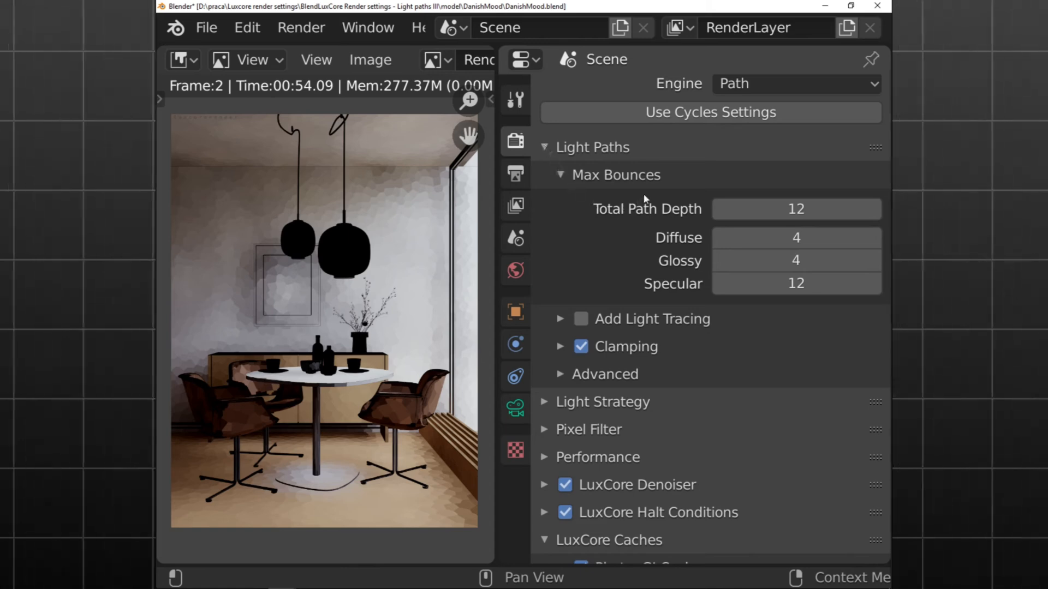
left_click(548, 148)
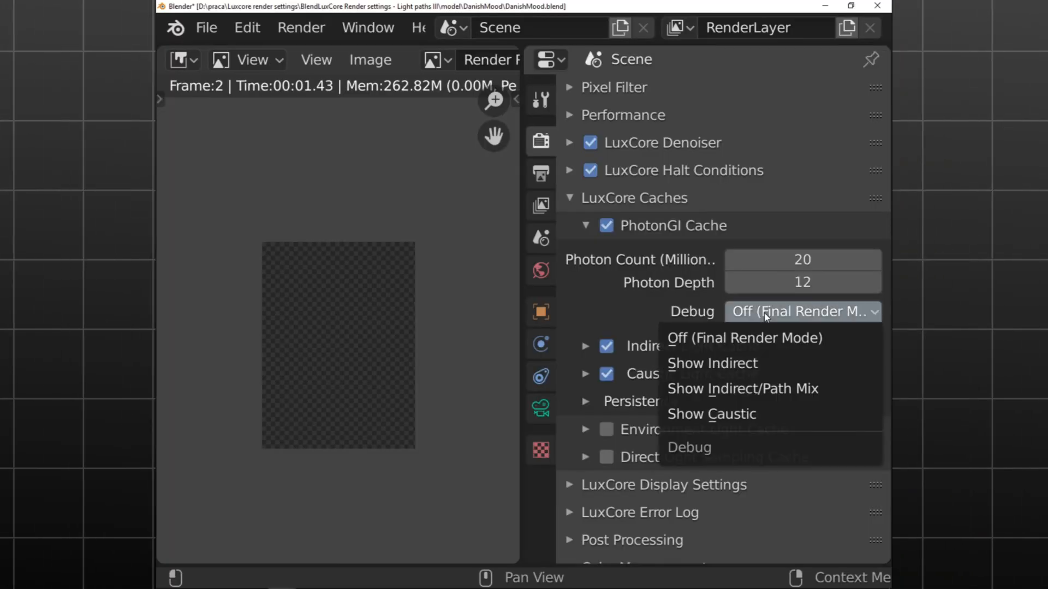
Set Debug to Show Indirect and switch the indirect light cache quality to Custom
left_click(712, 364)
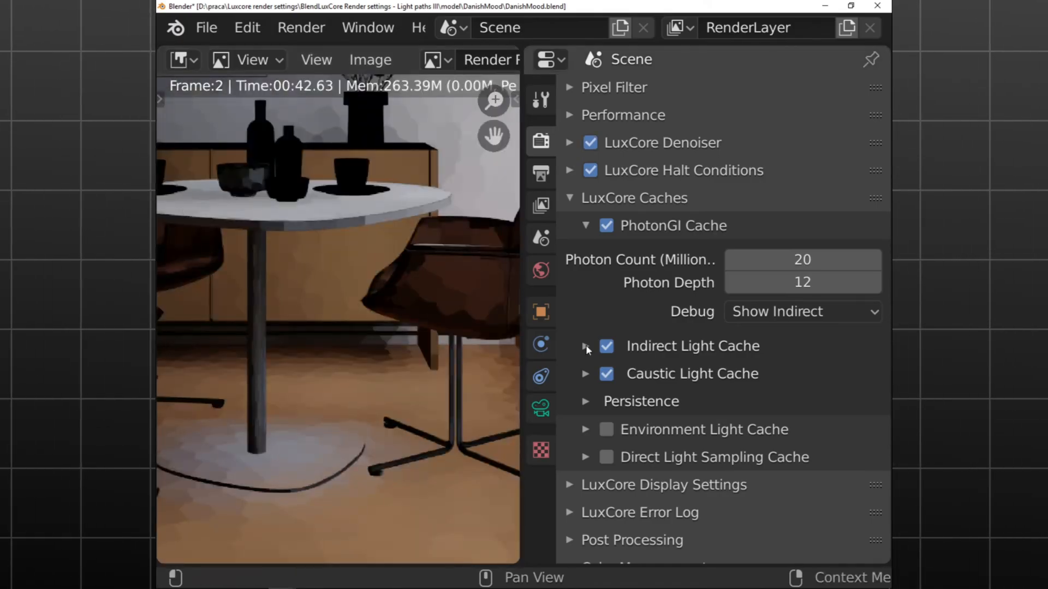
left_click(585, 346)
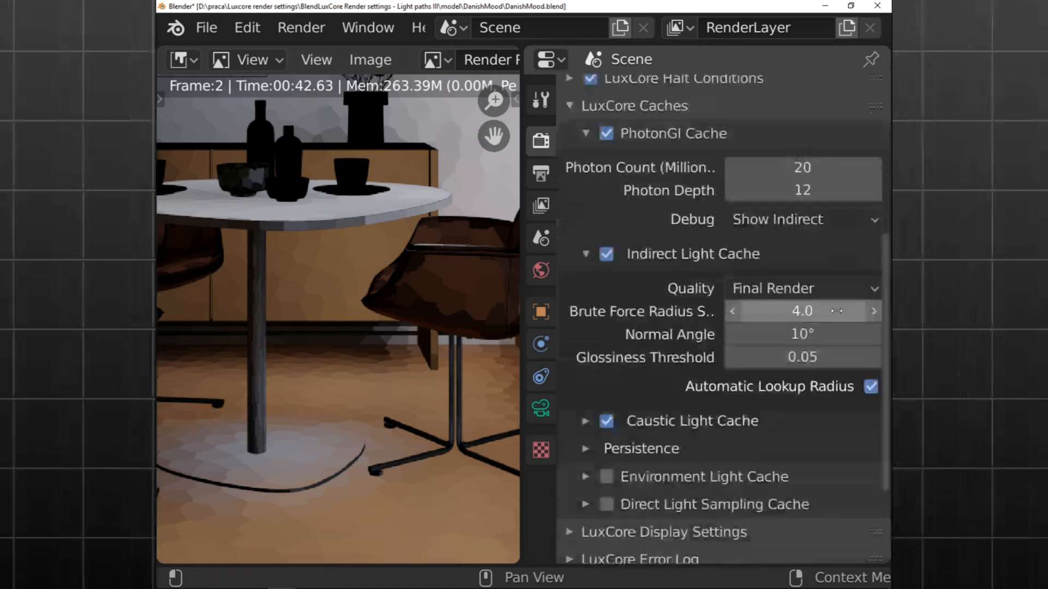
left_click(802, 289)
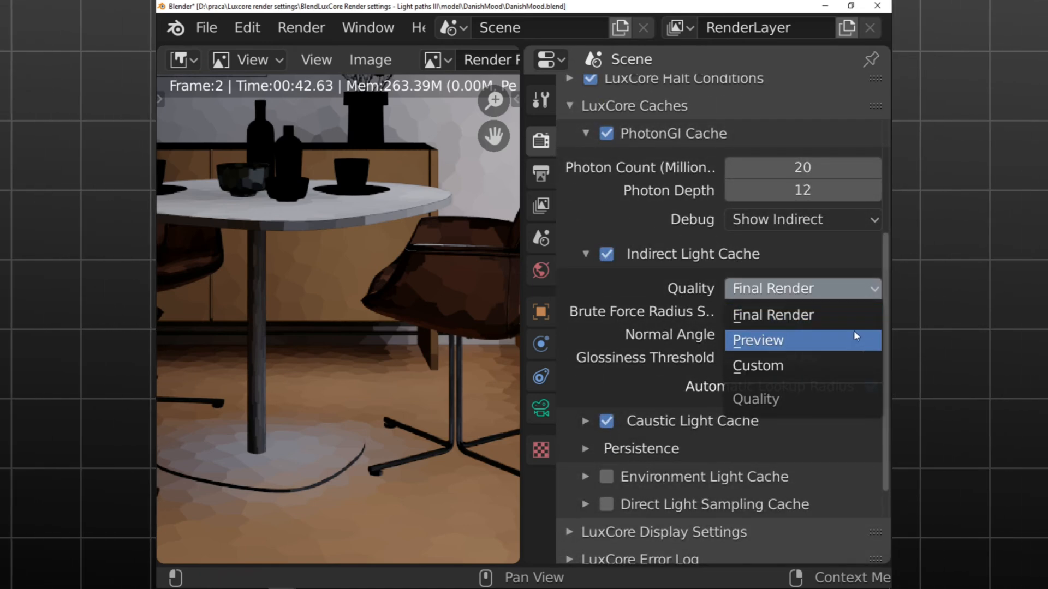
mouse_move(846, 363)
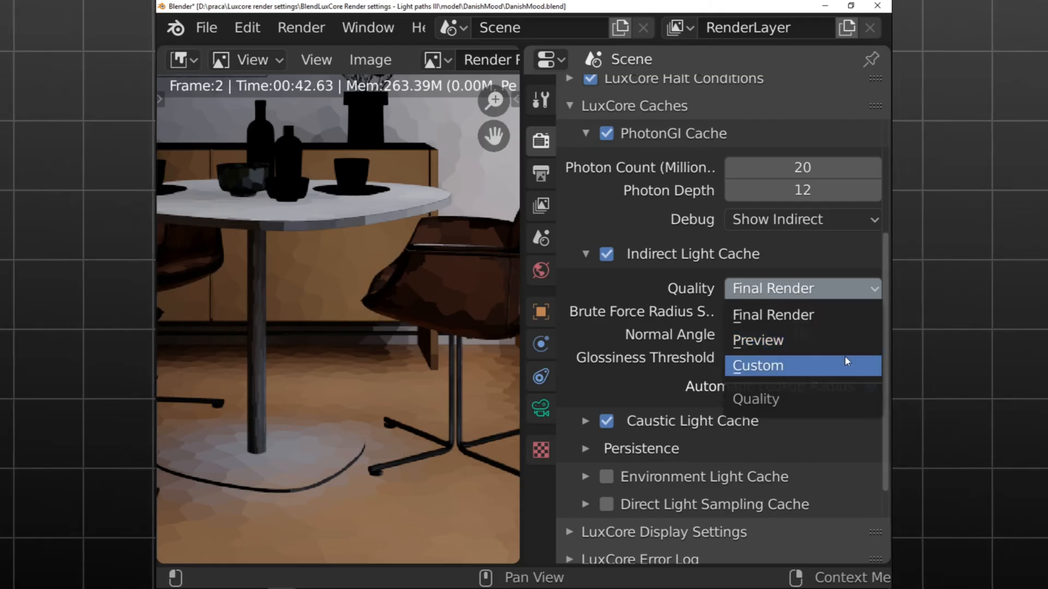
left_click(758, 366)
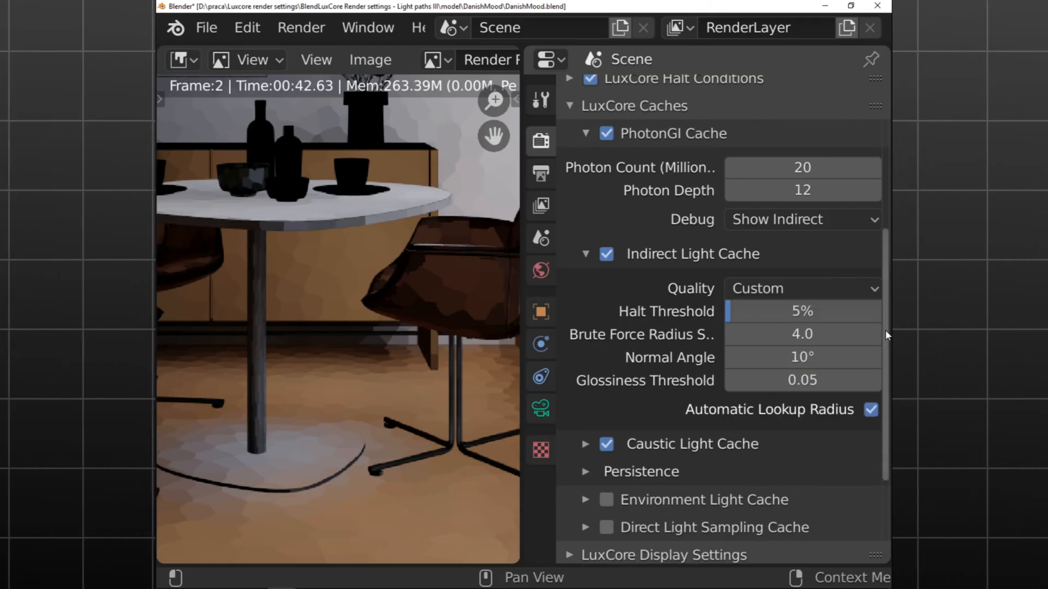
scroll("down", 3)
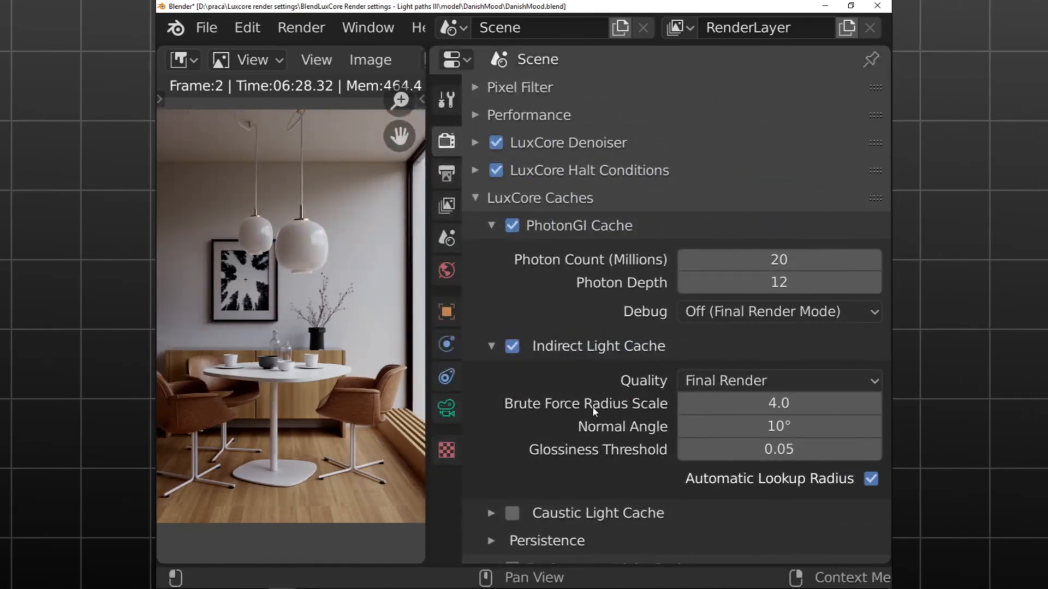
Switch the PhotonGI debug view to Show Indirect/Path Mix at Preview cache quality
left_click(778, 312)
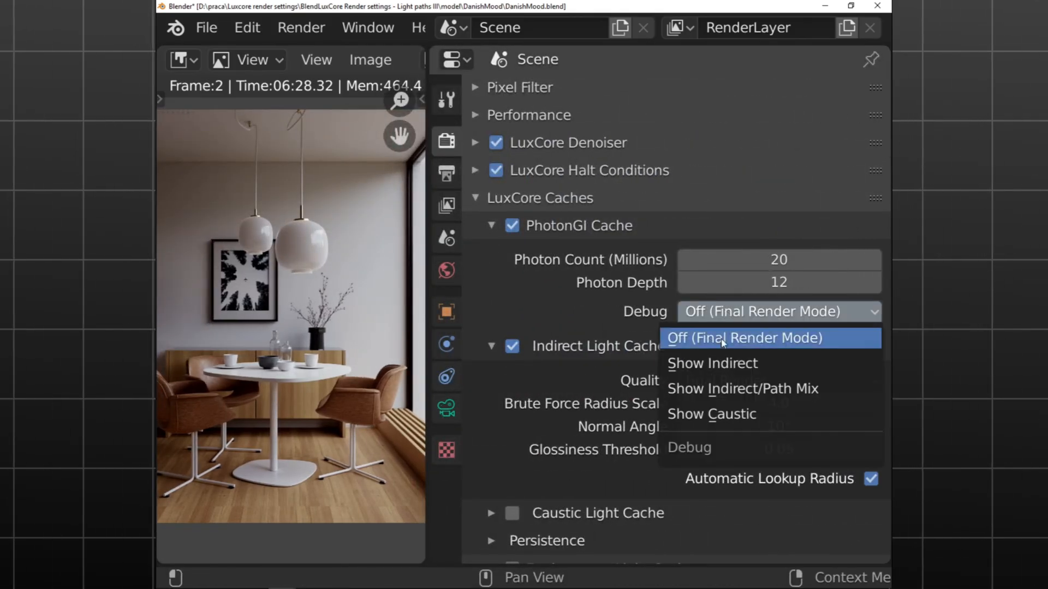
left_click(743, 389)
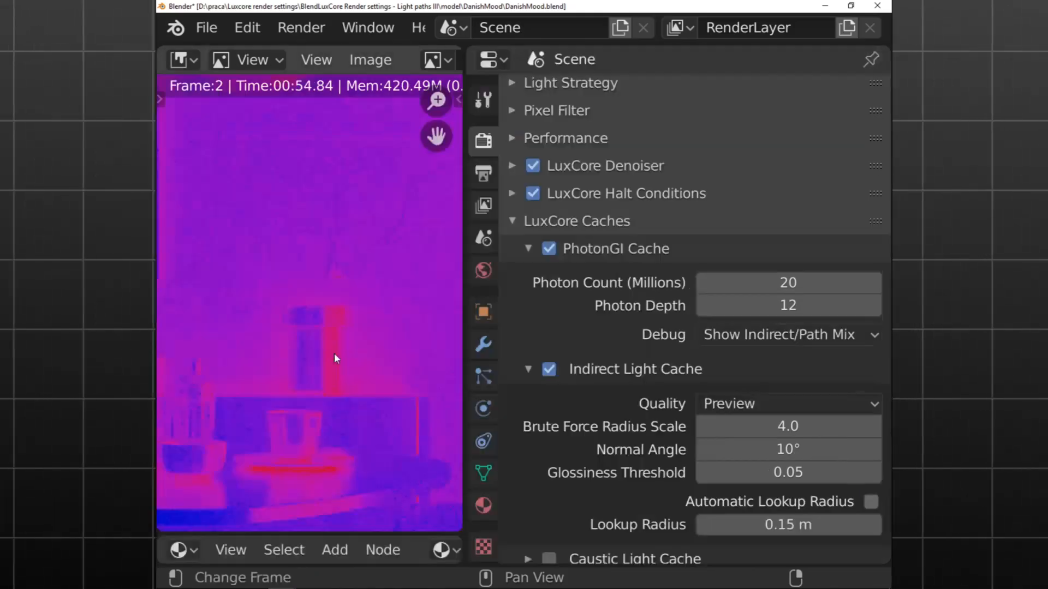
left_click(788, 335)
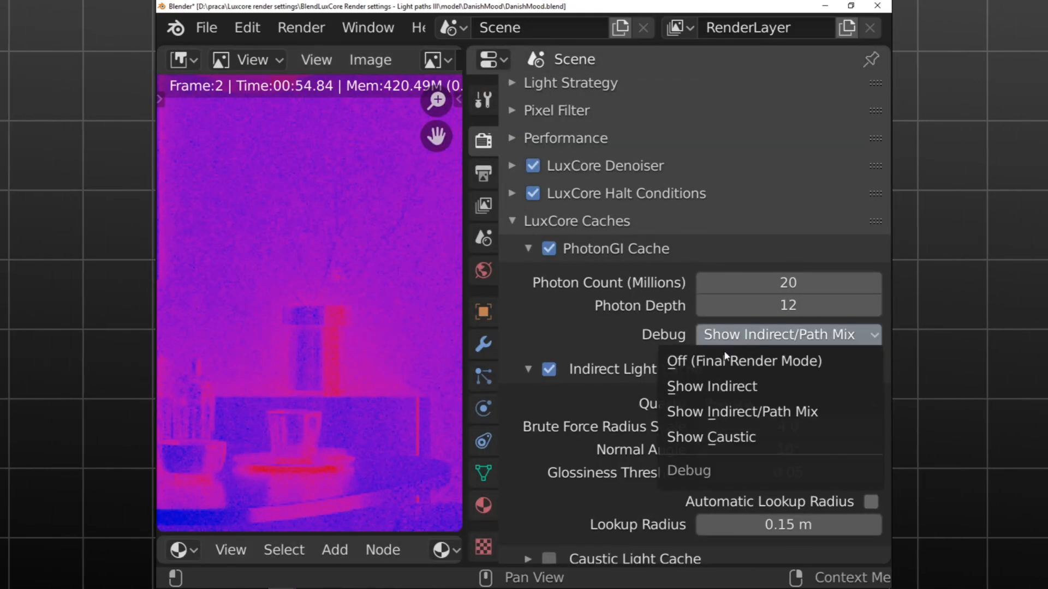